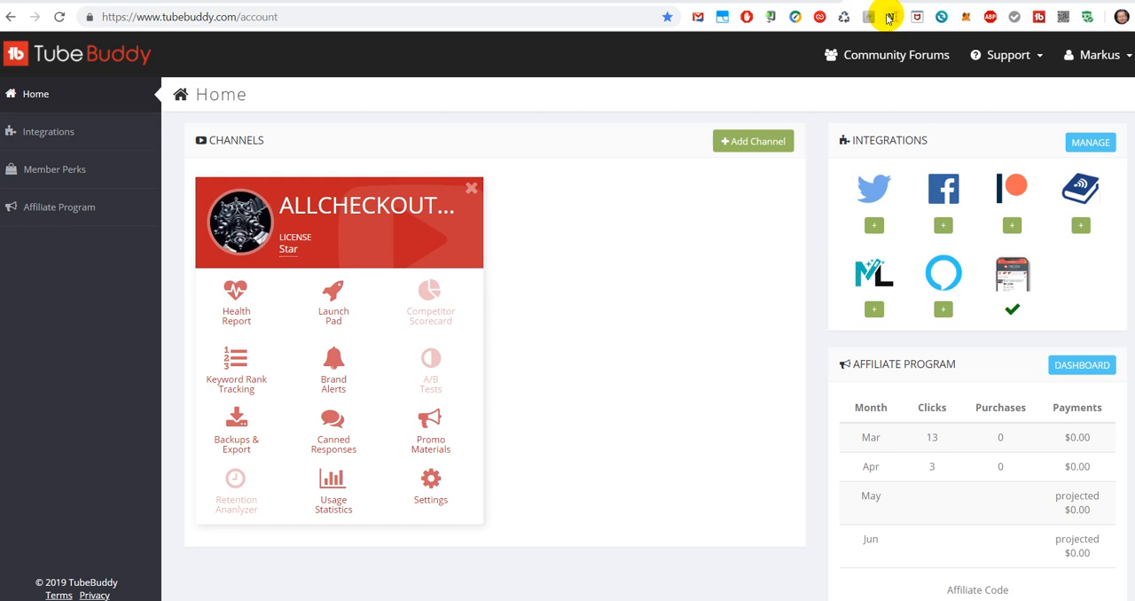
mouse_move(984, 9)
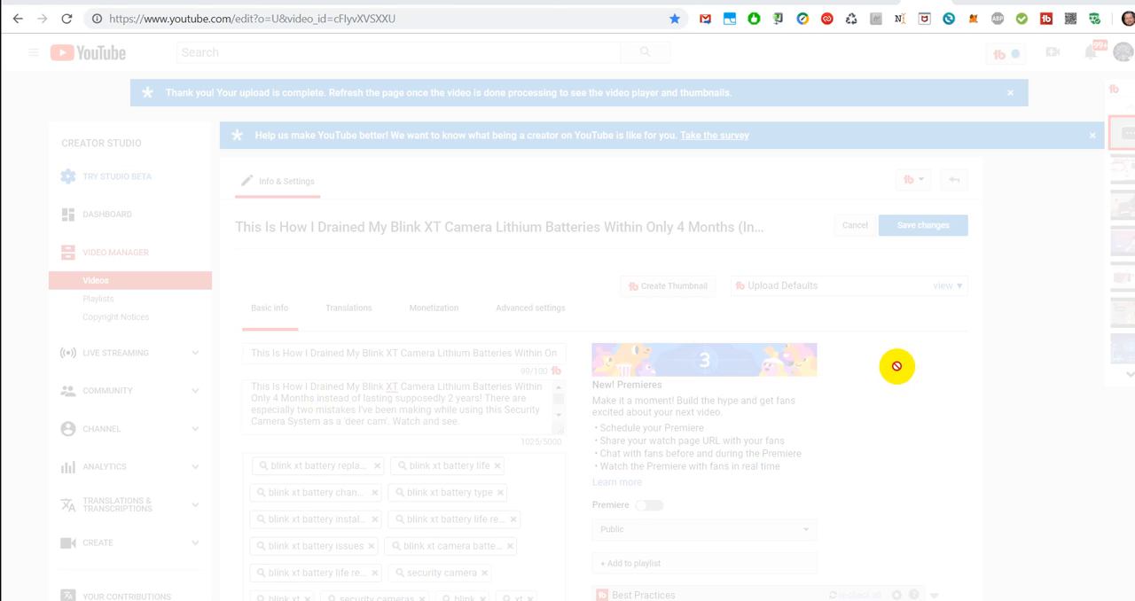
mouse_move(546, 286)
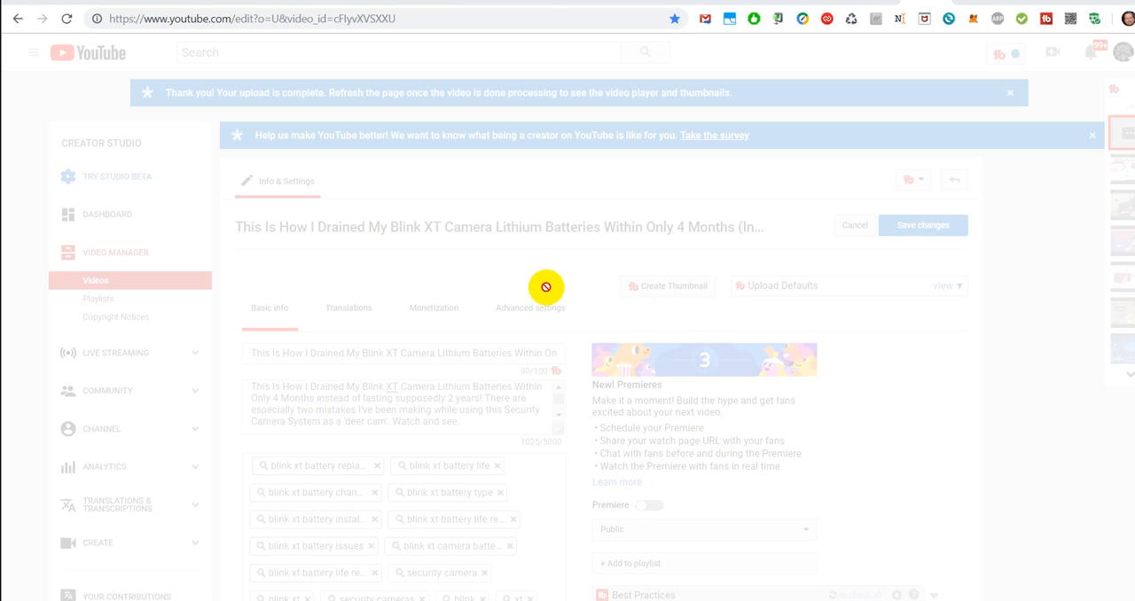
mouse_move(554, 301)
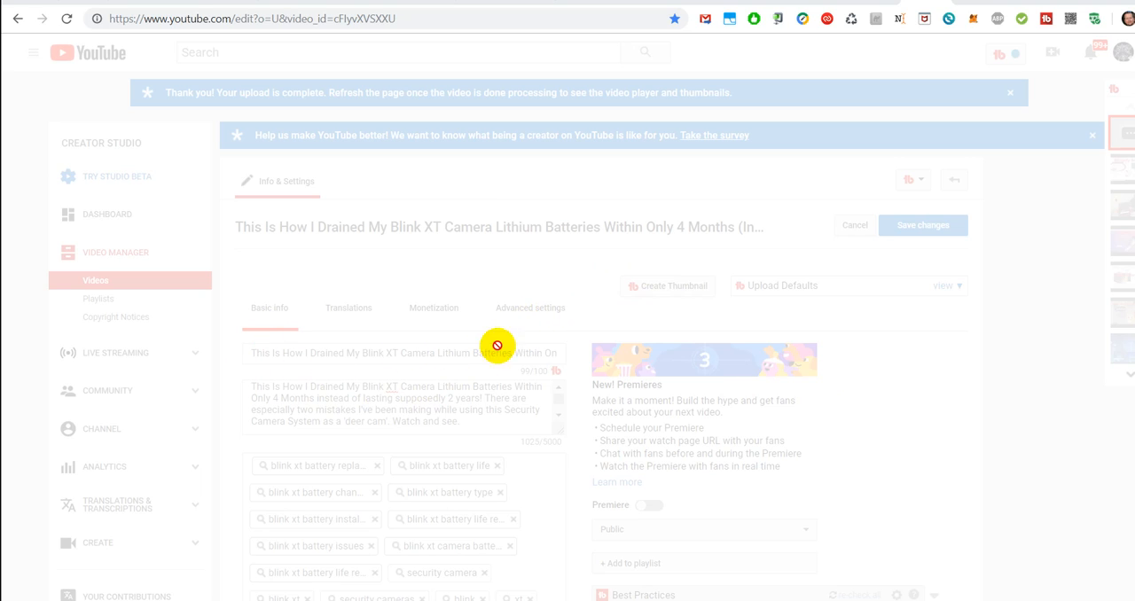
mouse_move(530, 432)
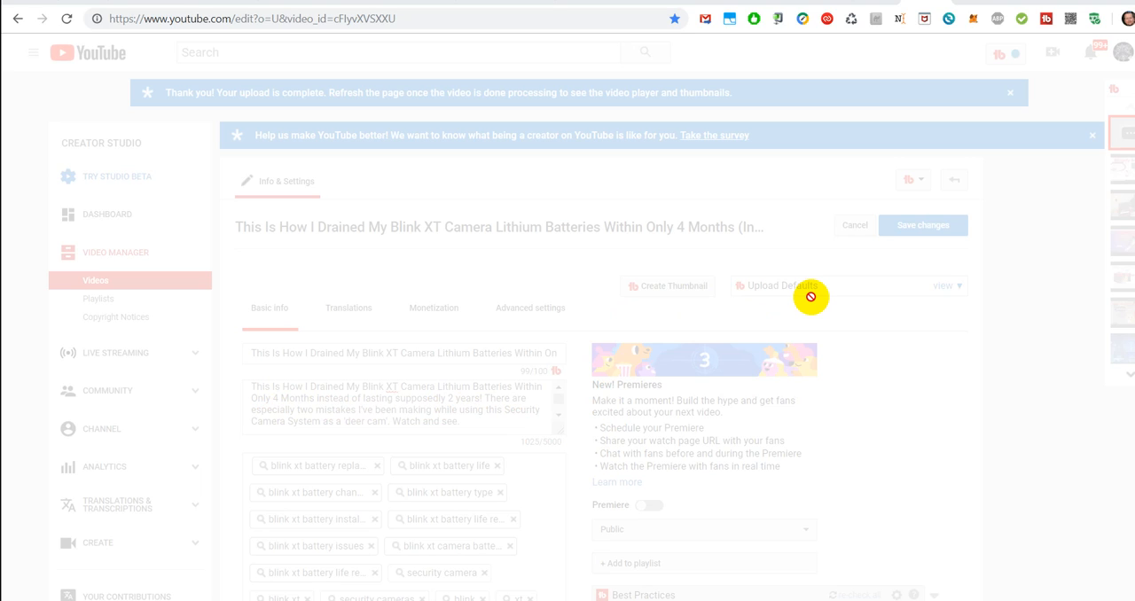
mouse_move(820, 284)
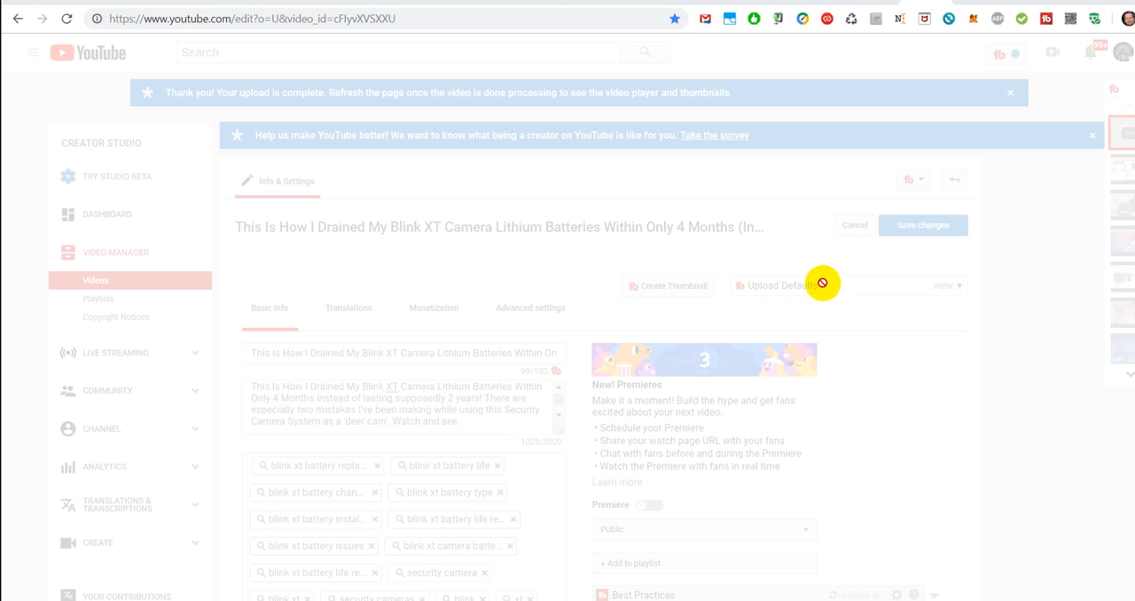
mouse_move(218, 333)
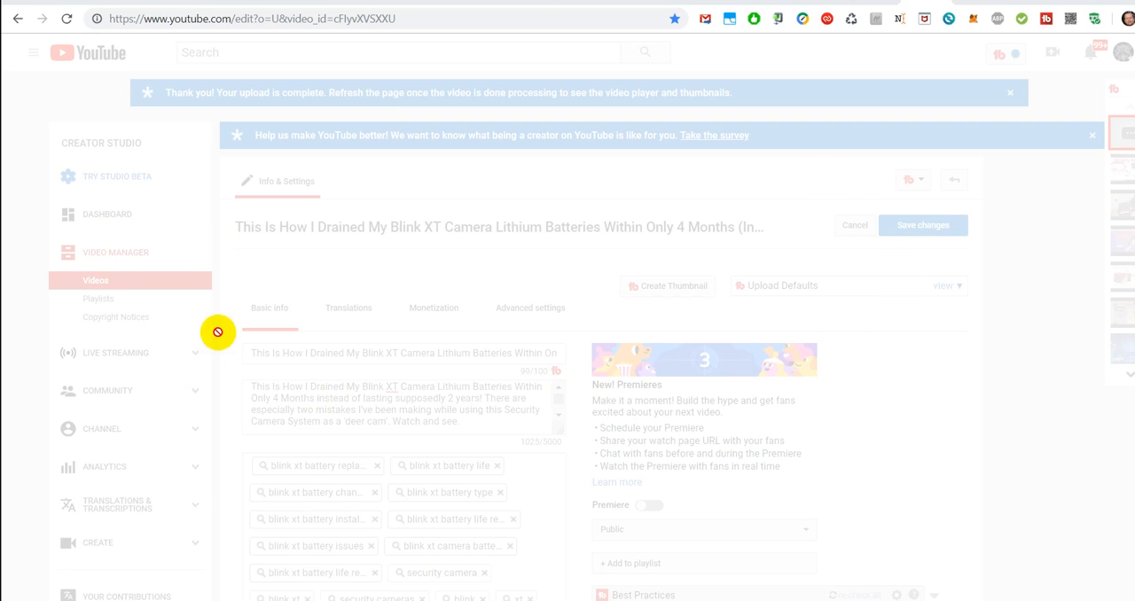
mouse_move(476, 301)
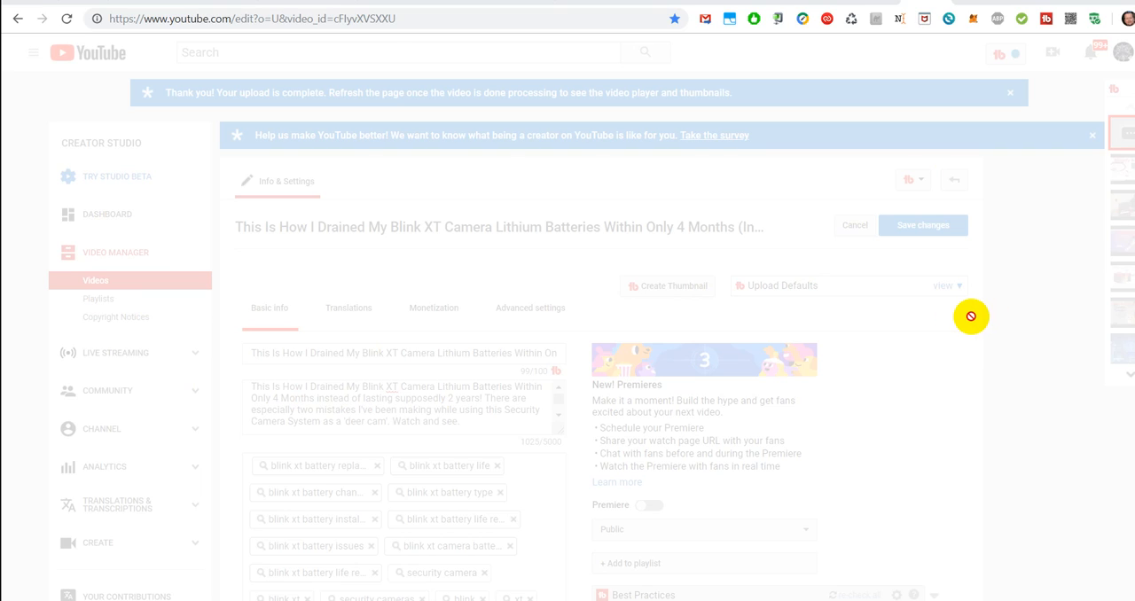
mouse_move(1006, 305)
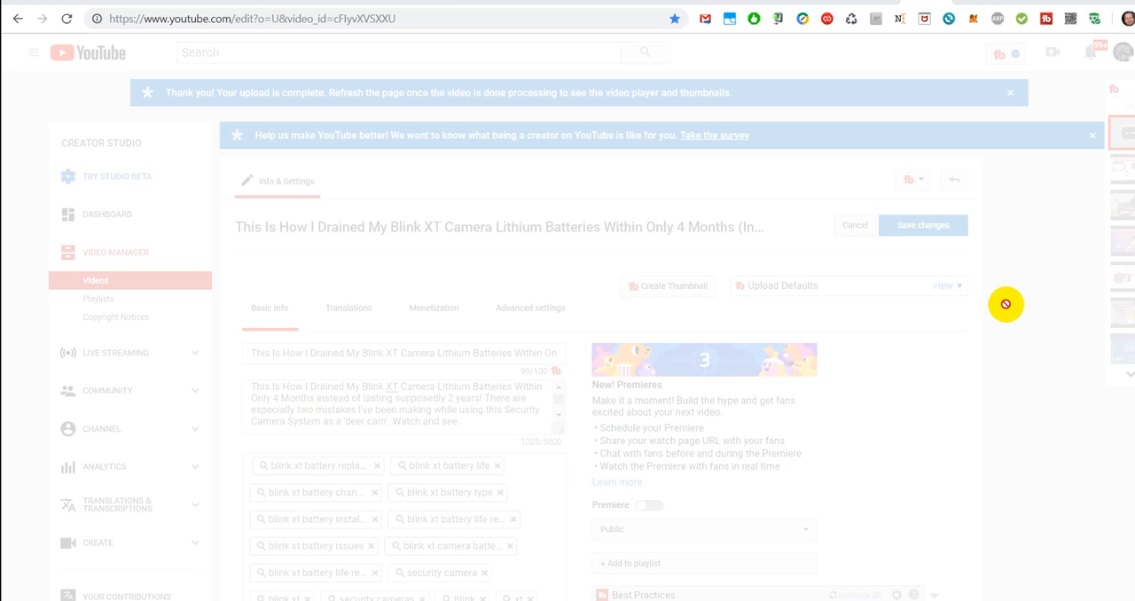
mouse_move(964, 322)
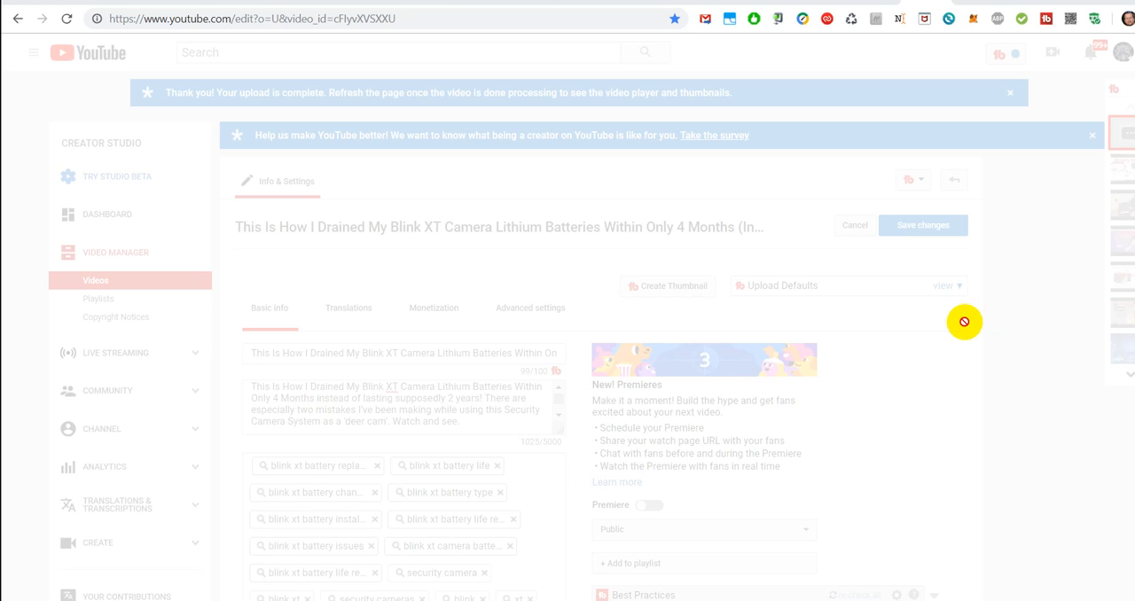
mouse_move(946, 338)
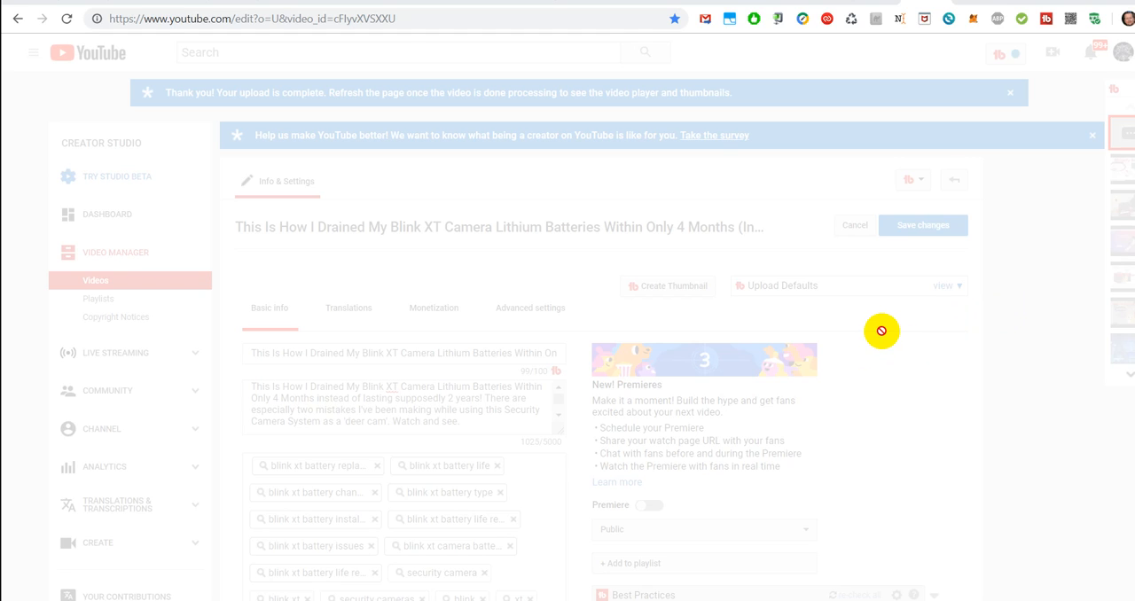
mouse_move(871, 372)
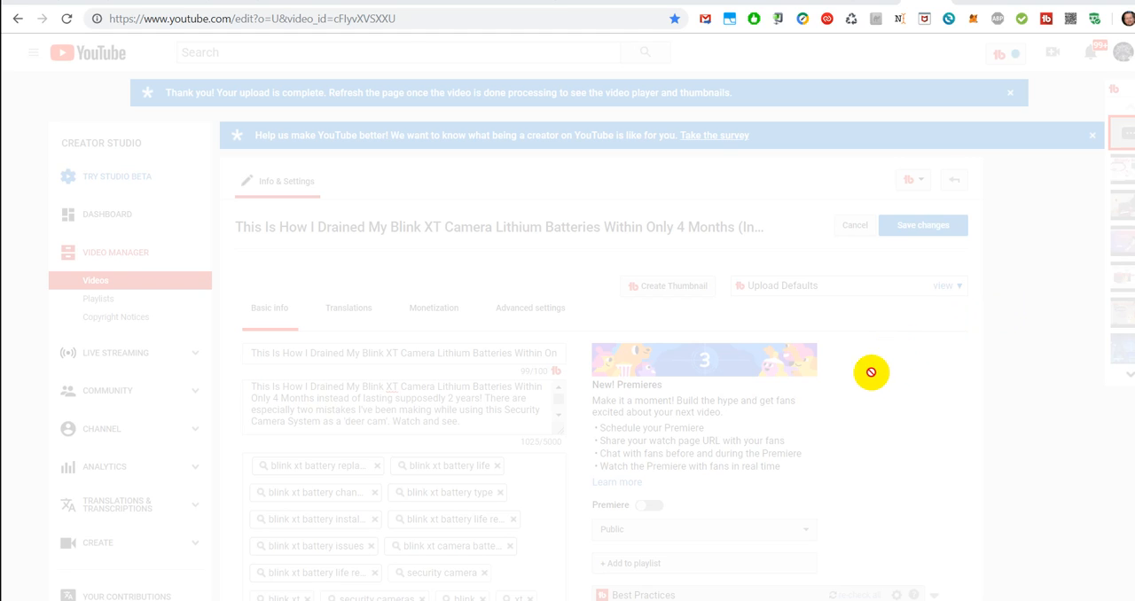
- Cancel the Save As dialog without saving the edit page
scroll(down, 3)
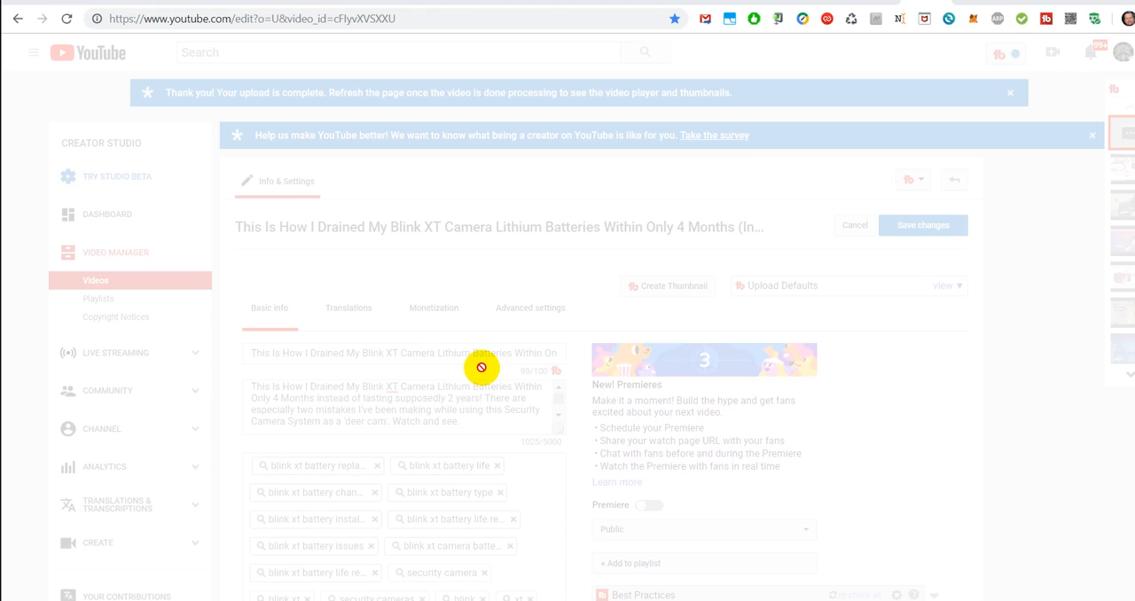
mouse_move(532, 353)
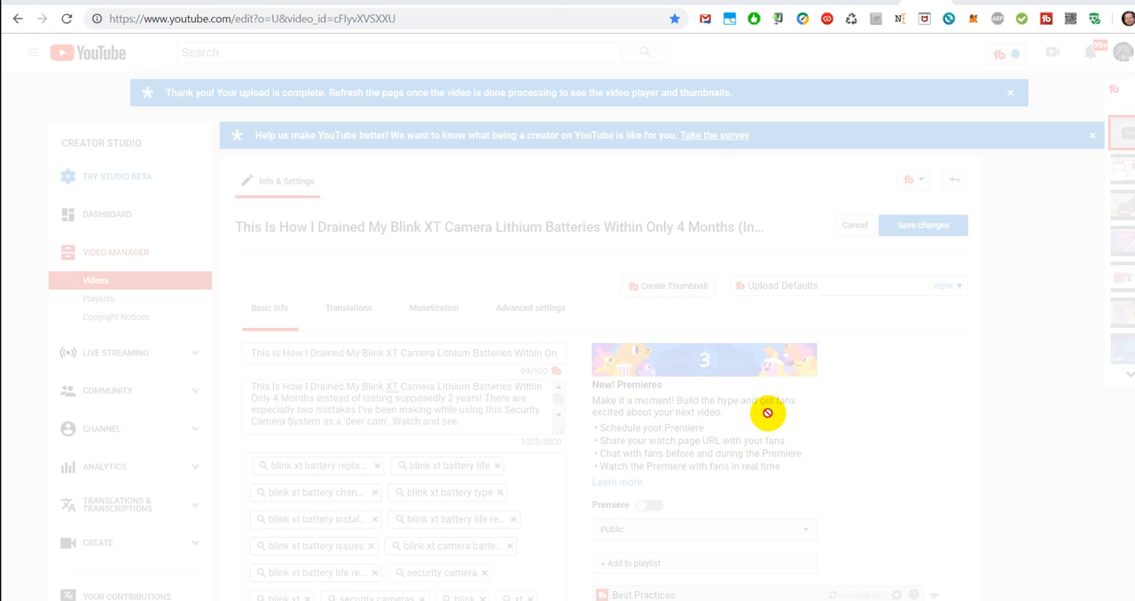
mouse_move(768, 401)
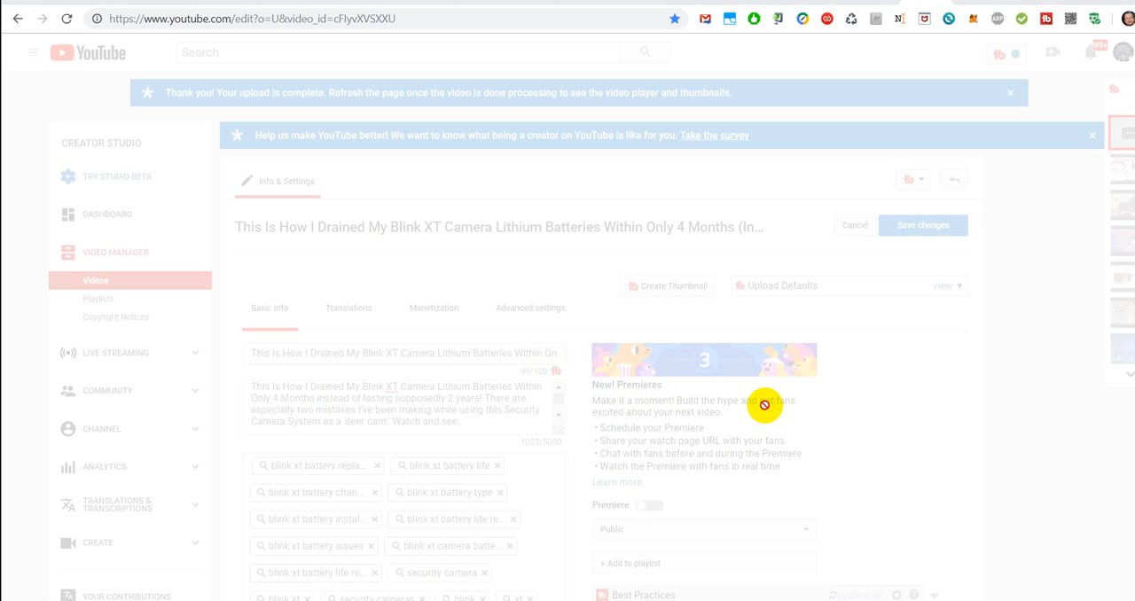
mouse_move(676, 341)
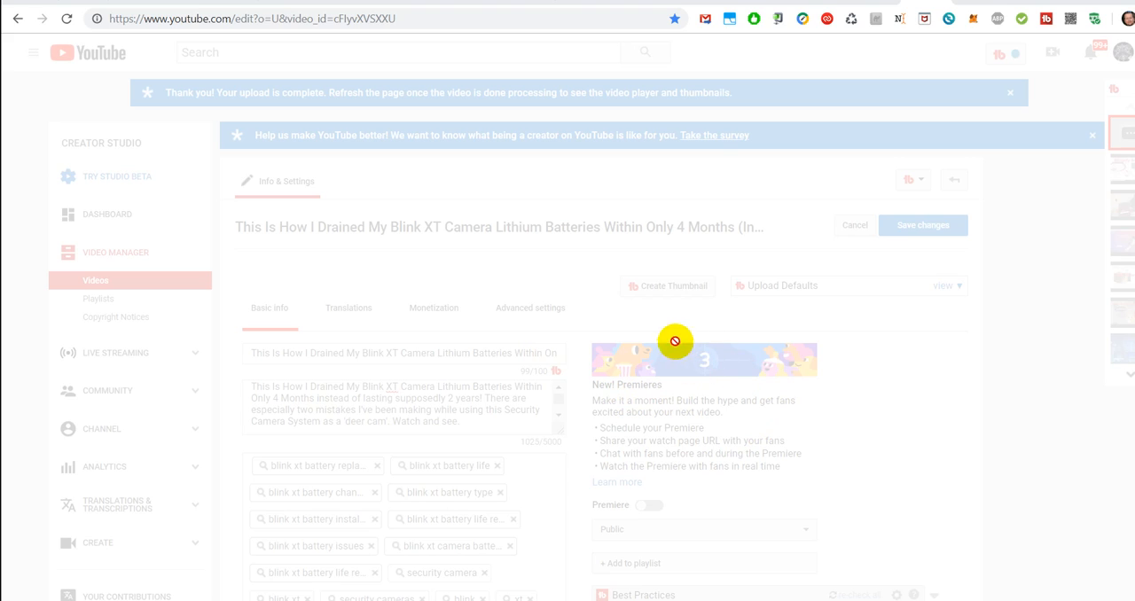
mouse_move(481, 286)
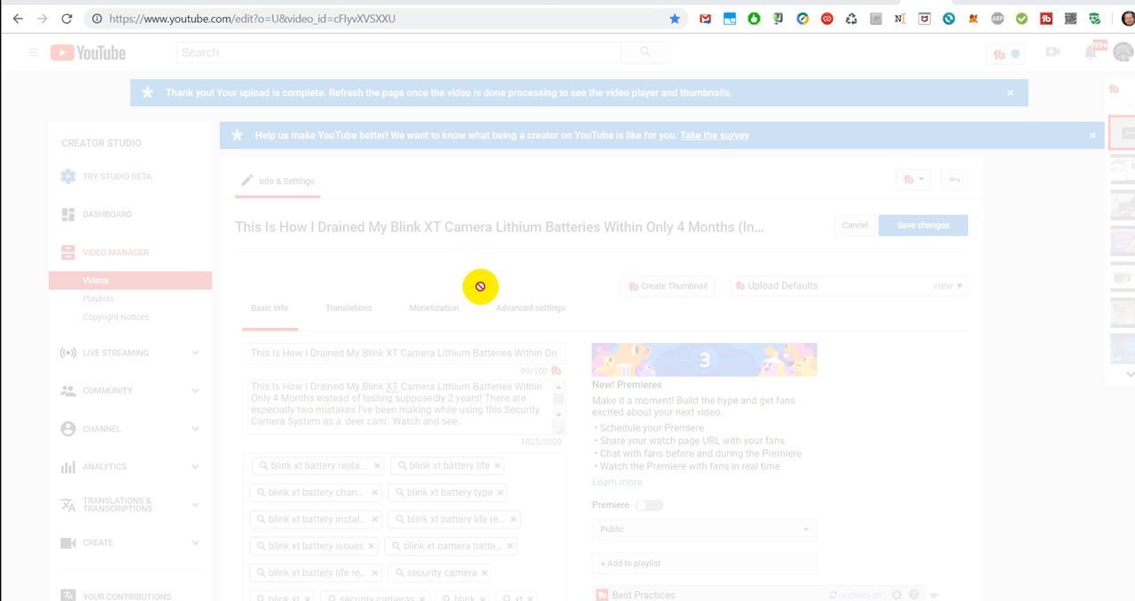
mouse_move(592, 278)
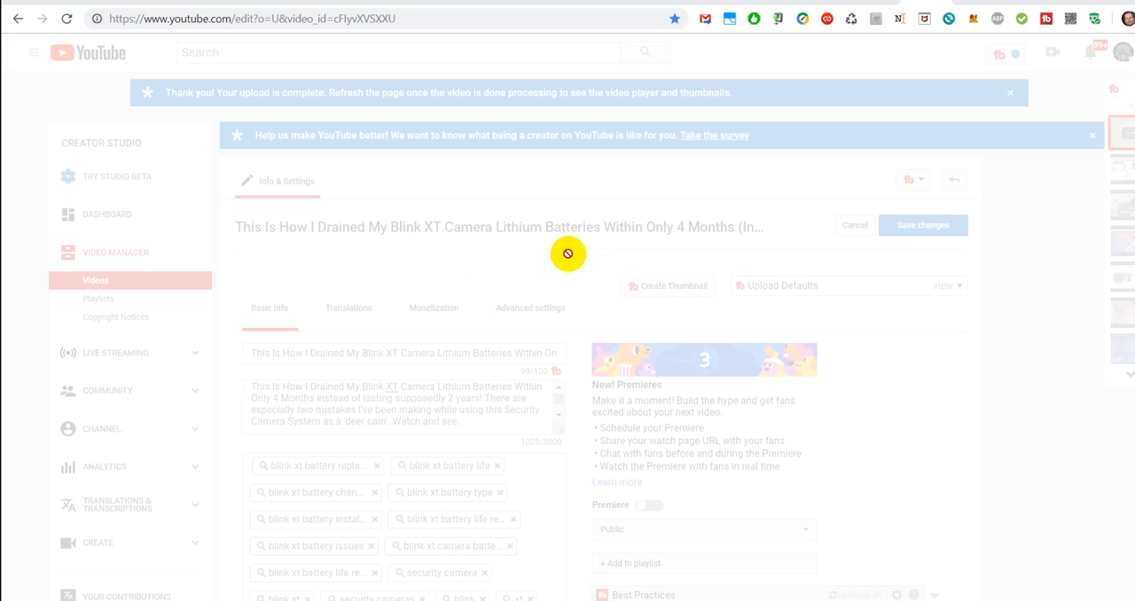
mouse_move(652, 233)
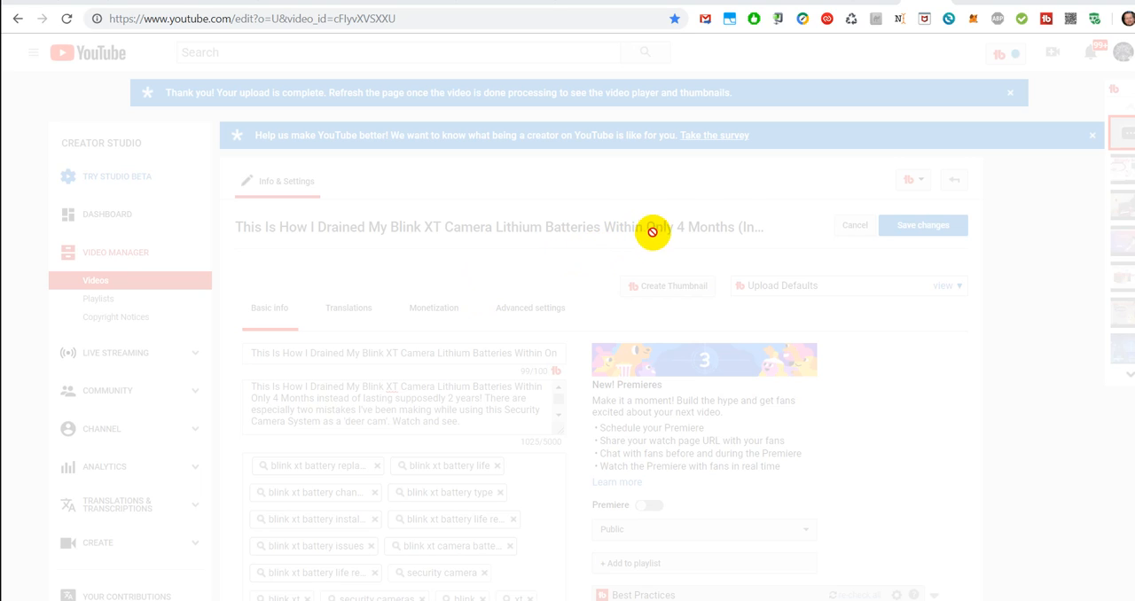
mouse_move(809, 205)
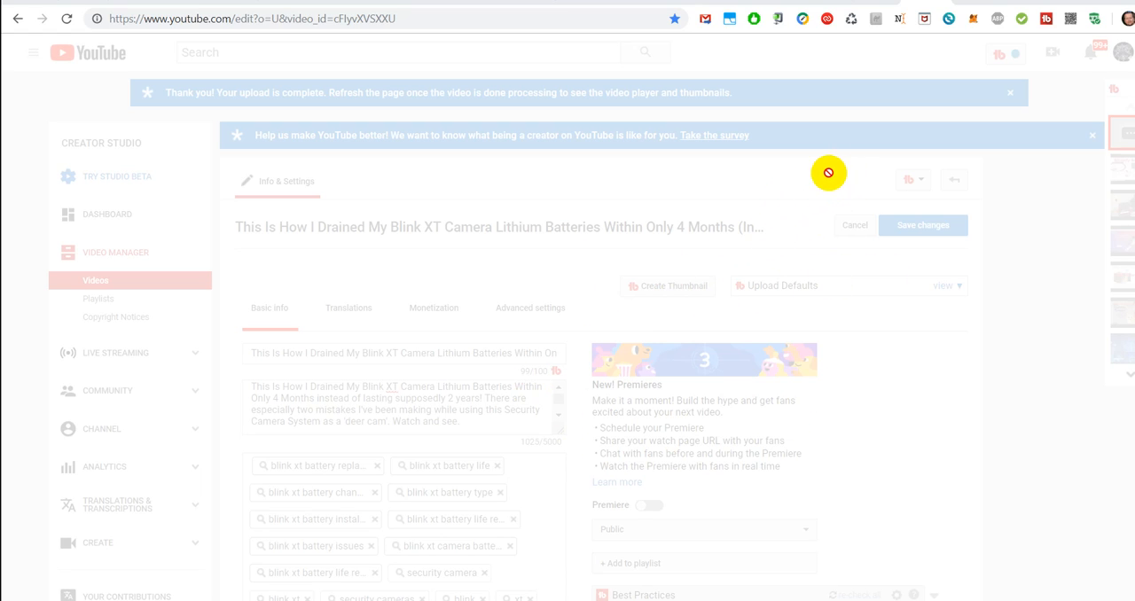
mouse_move(820, 171)
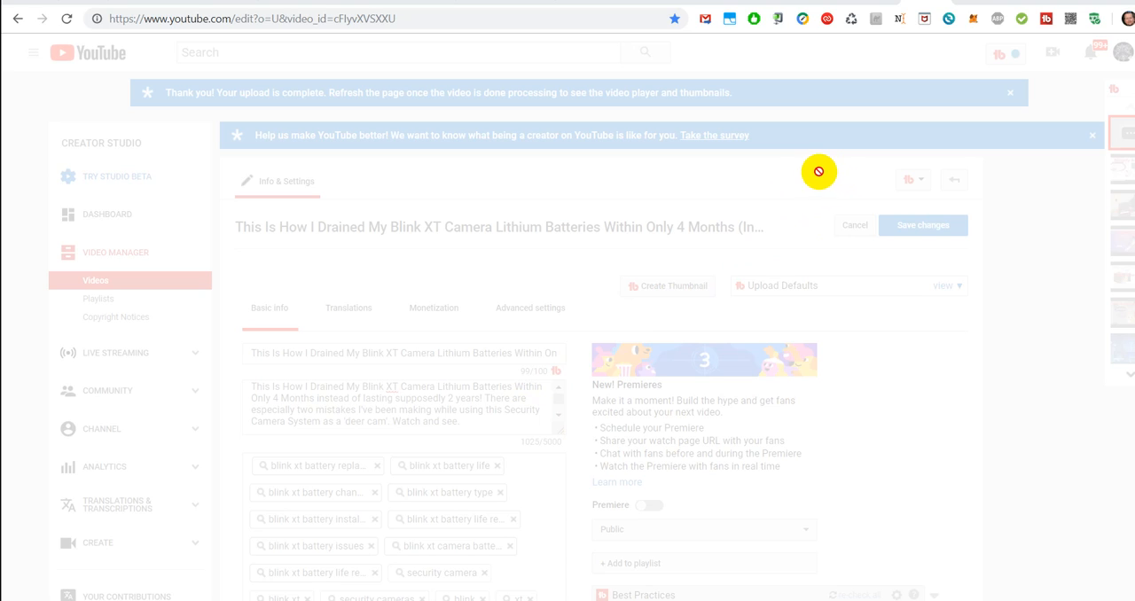
mouse_move(772, 232)
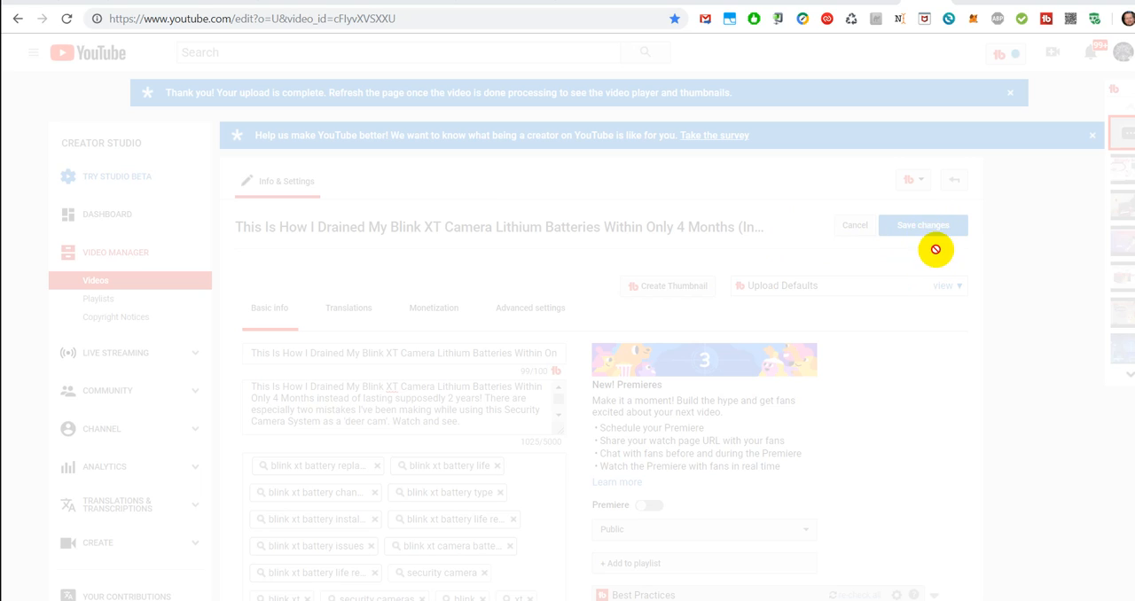
scroll(down, 3)
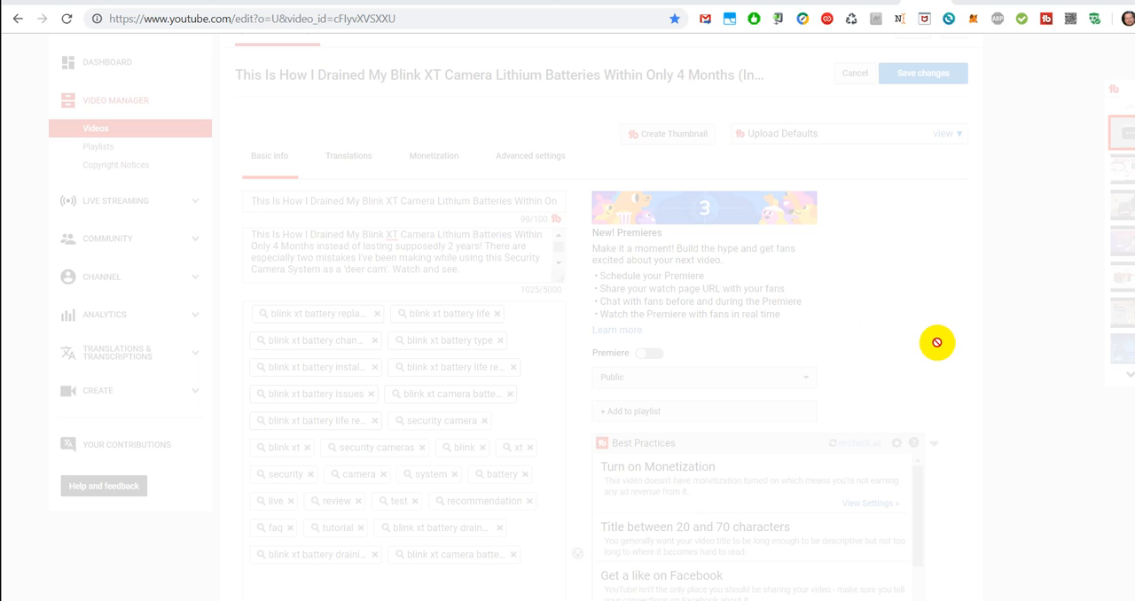
scroll(down, 3)
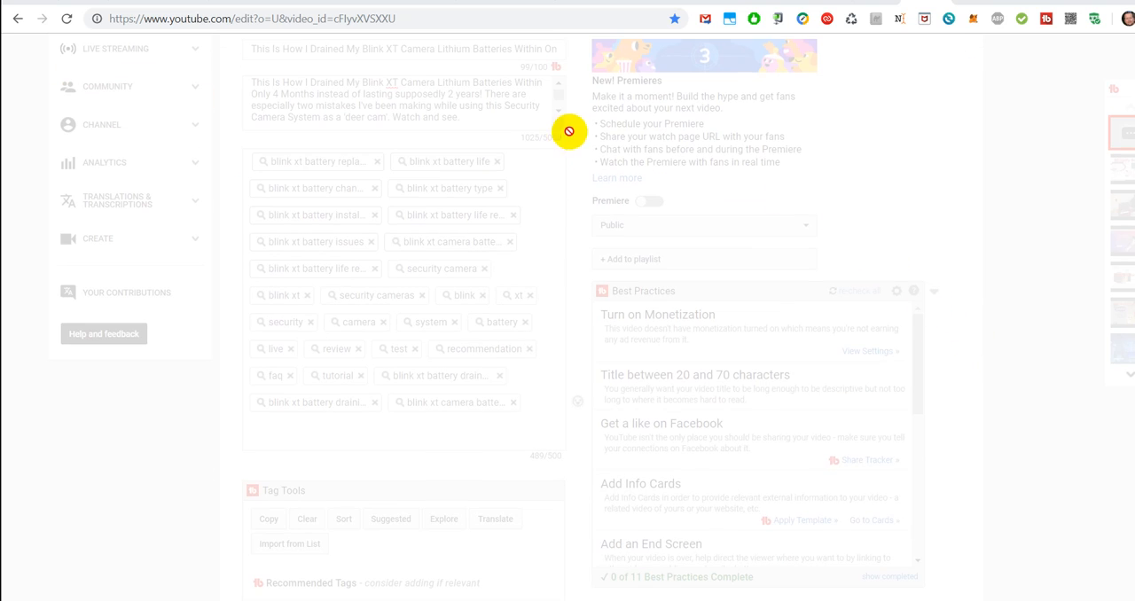
mouse_move(1013, 184)
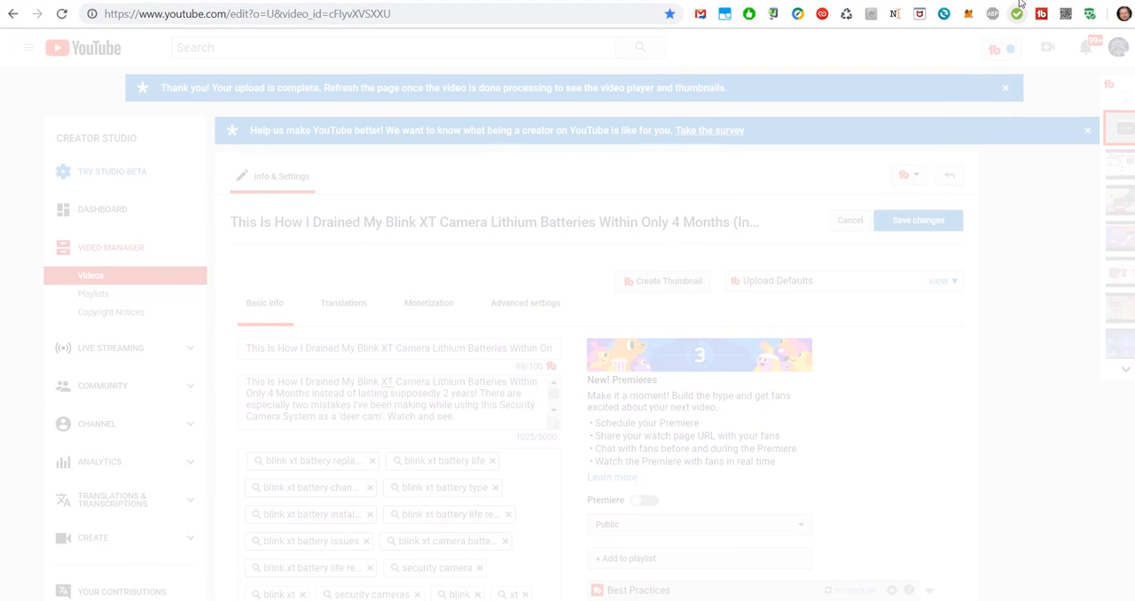
mouse_move(1020, 7)
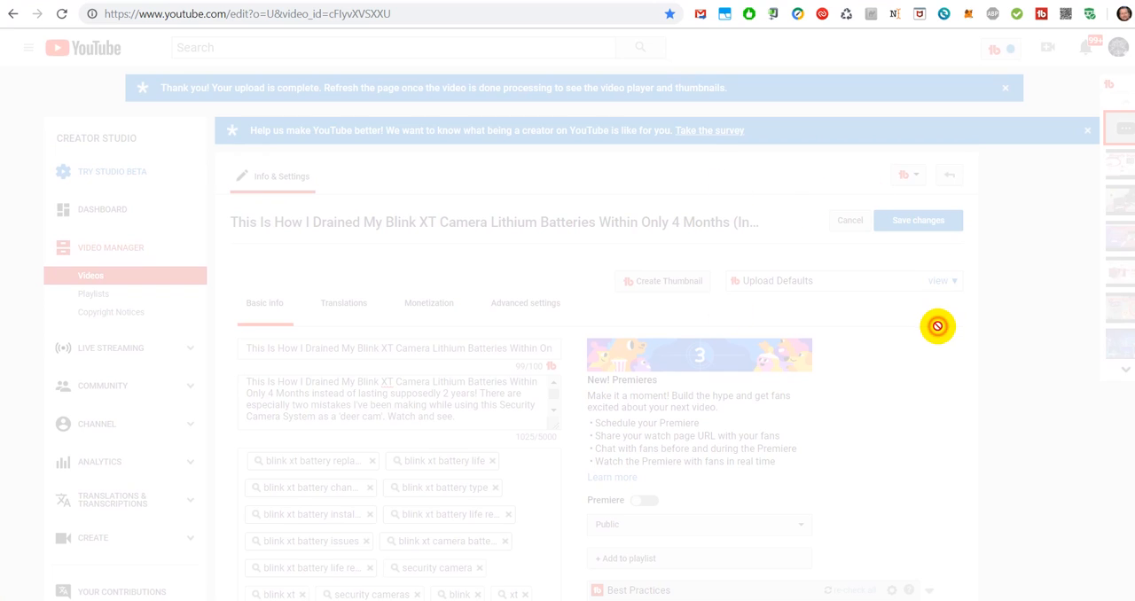
mouse_move(539, 340)
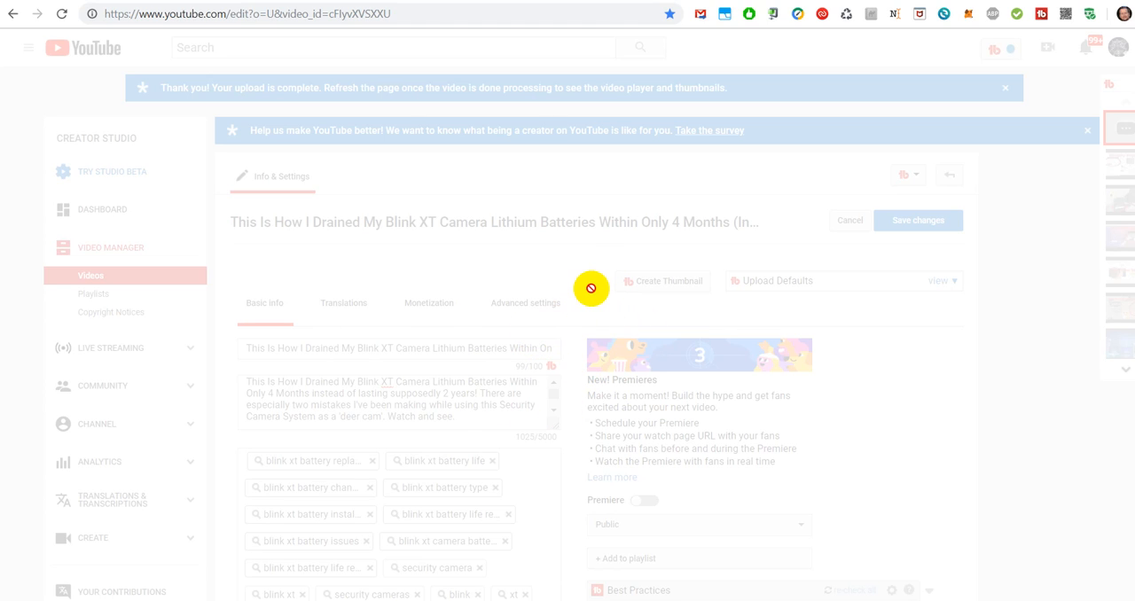
mouse_move(589, 303)
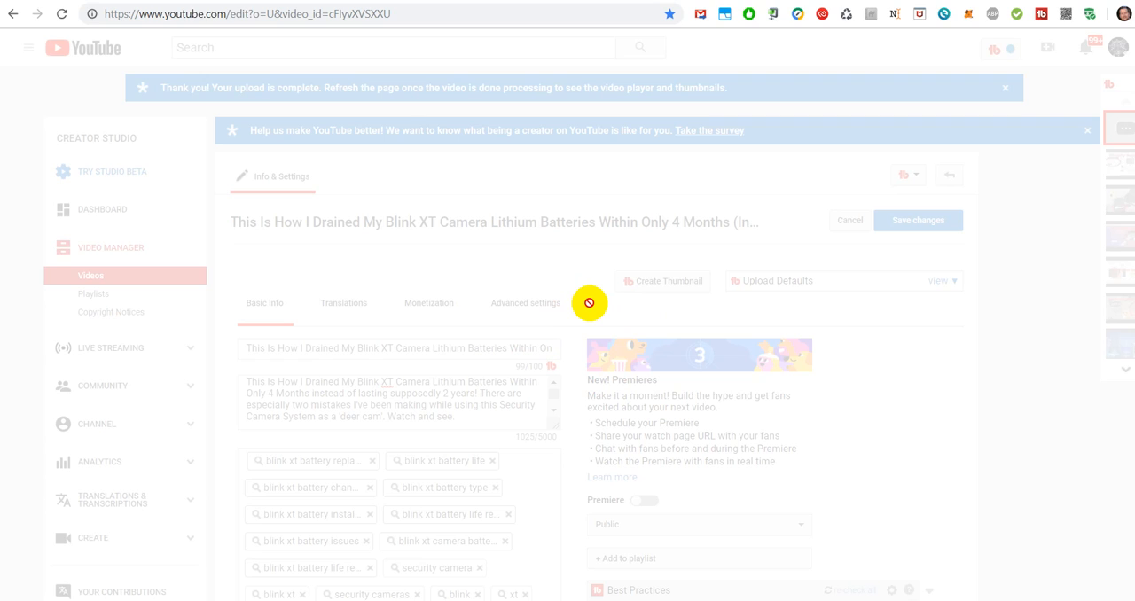
mouse_move(533, 308)
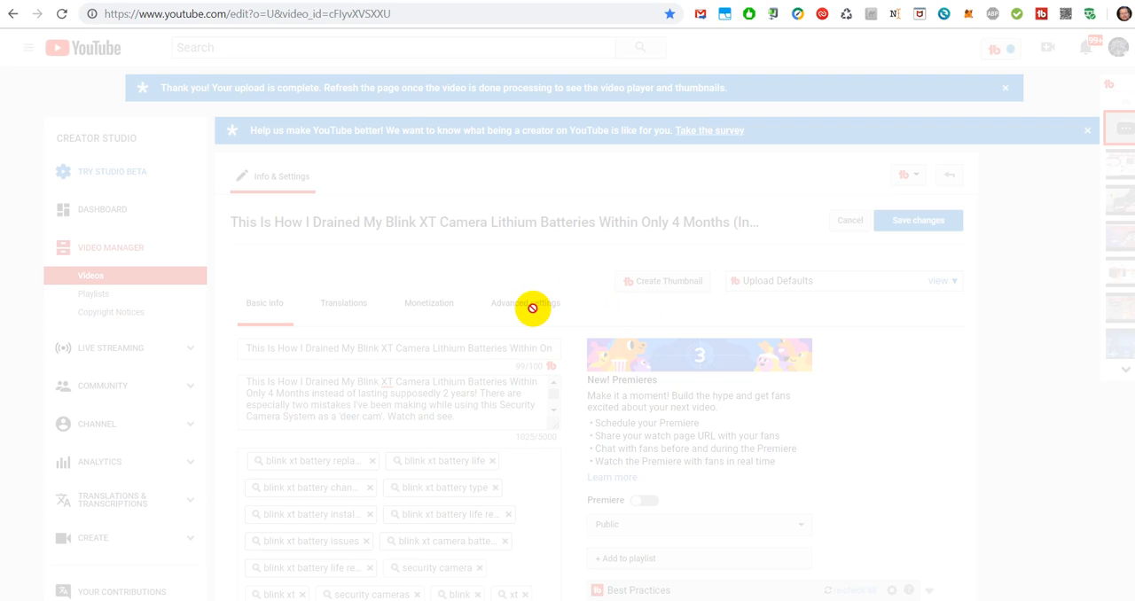
mouse_move(572, 277)
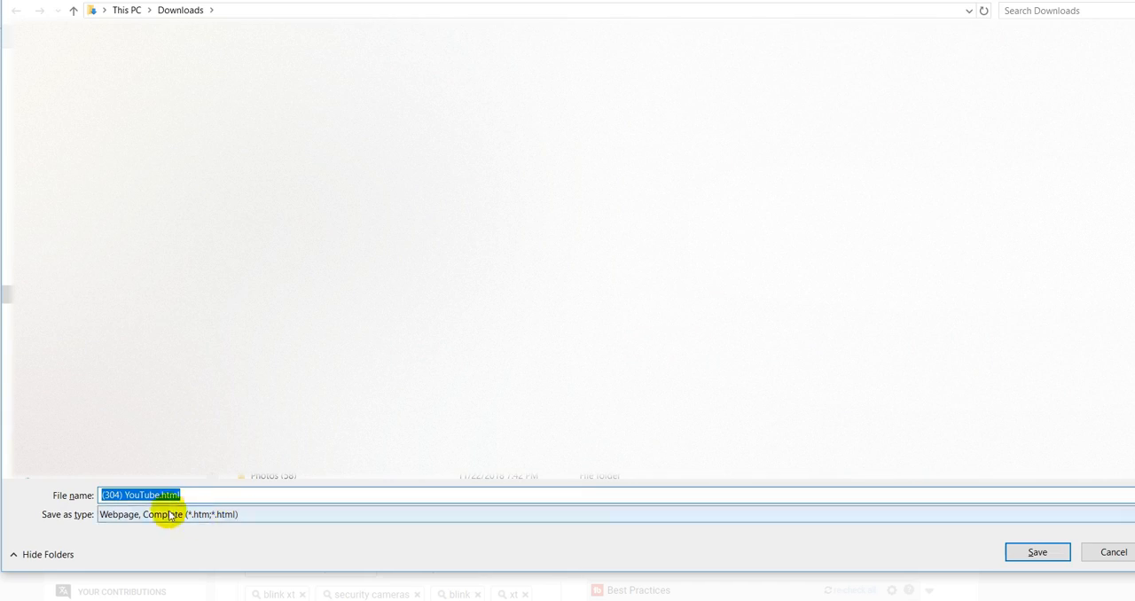
mouse_move(708, 523)
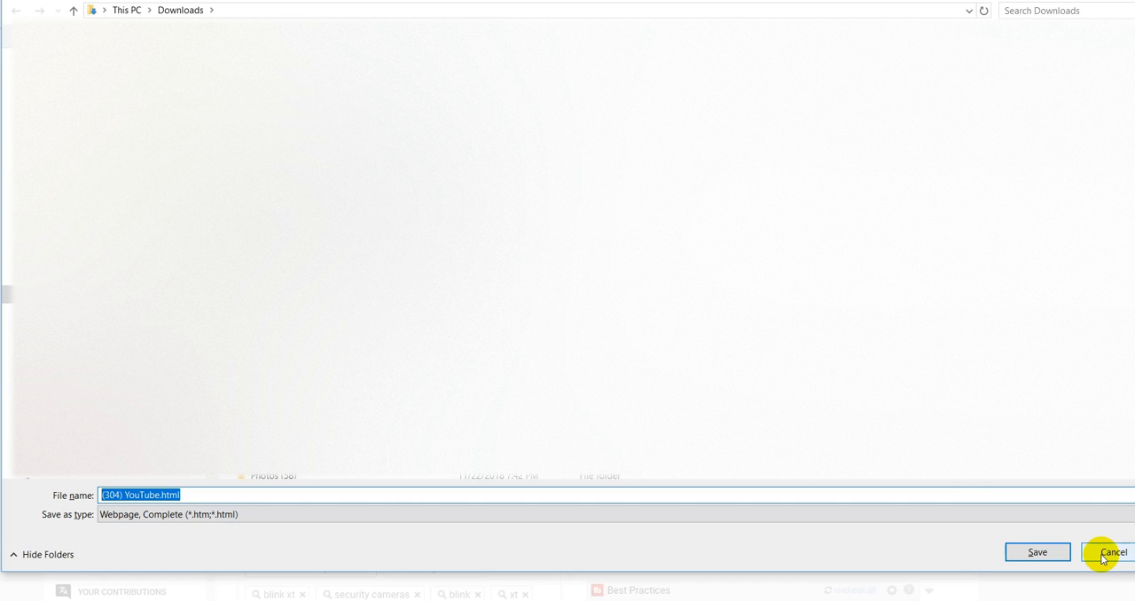
click(1110, 552)
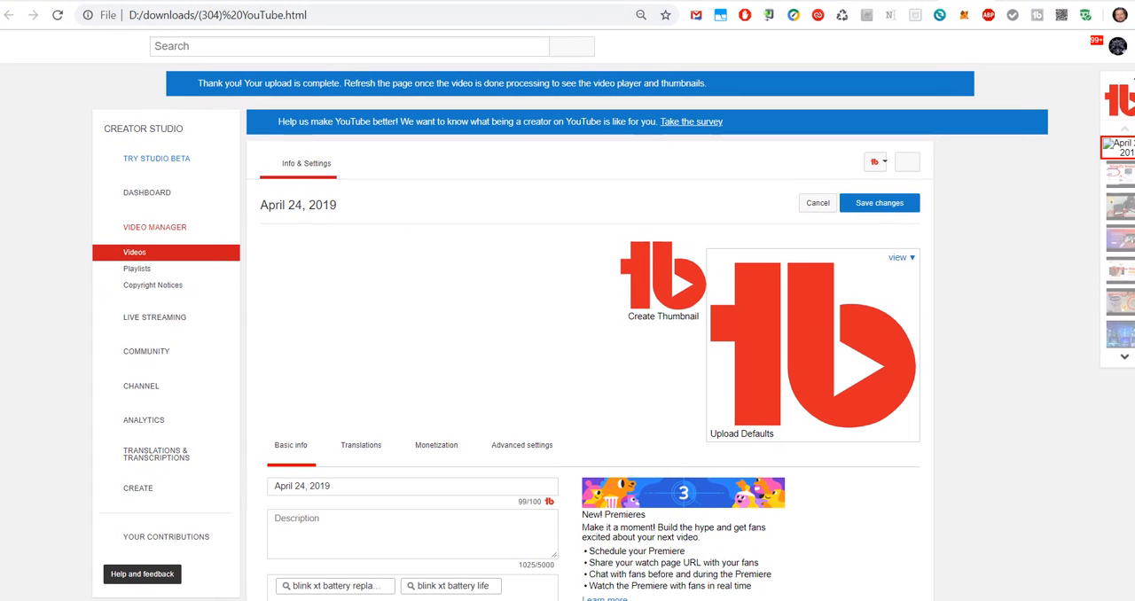
mouse_move(336, 28)
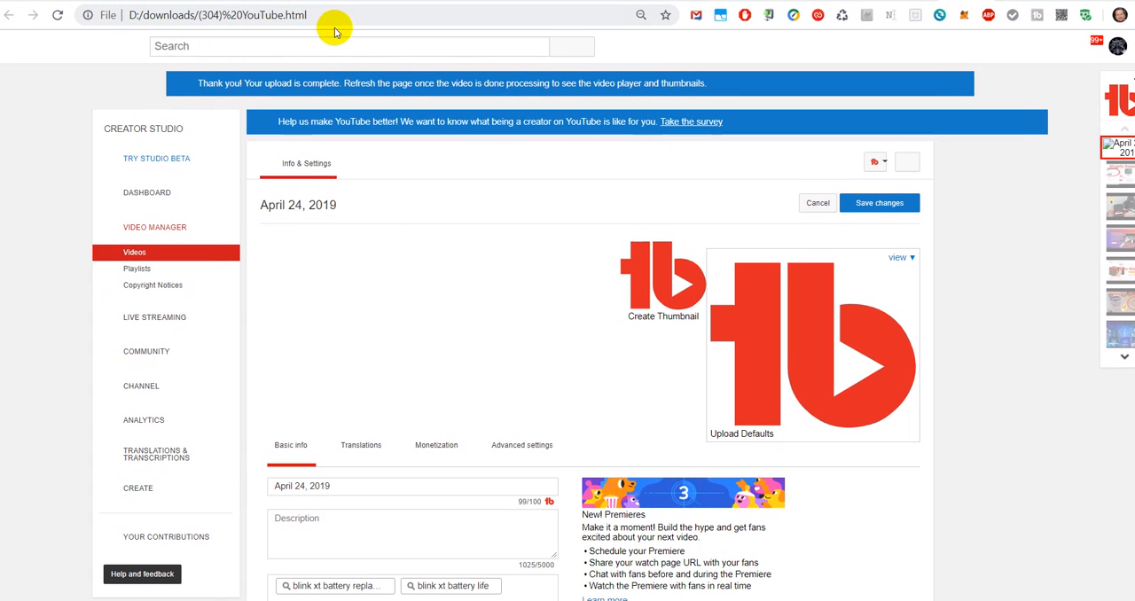
mouse_move(629, 47)
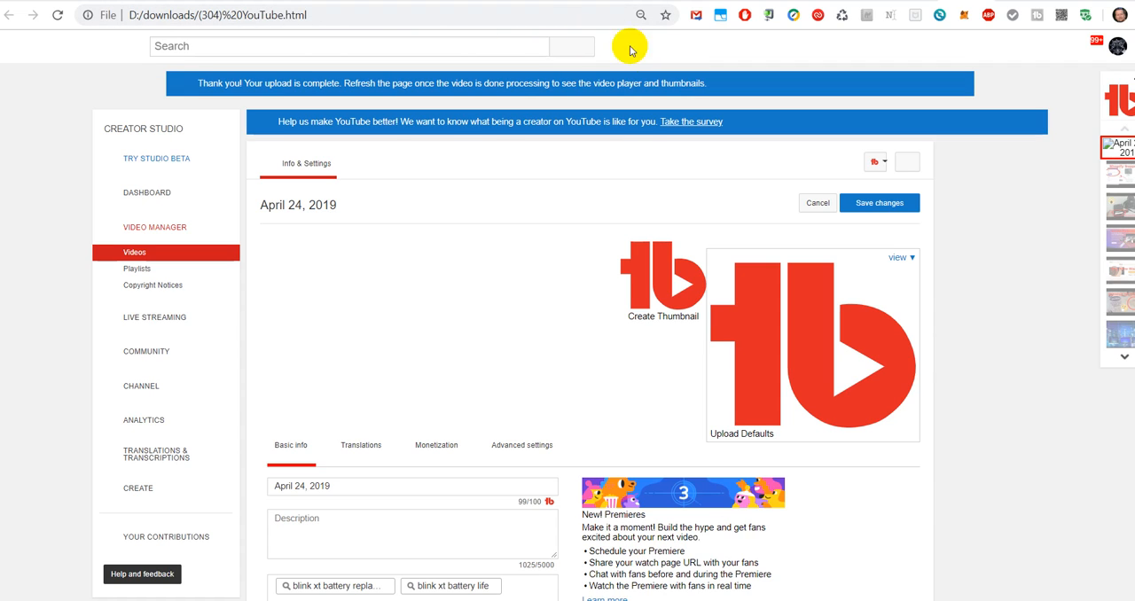
mouse_move(651, 278)
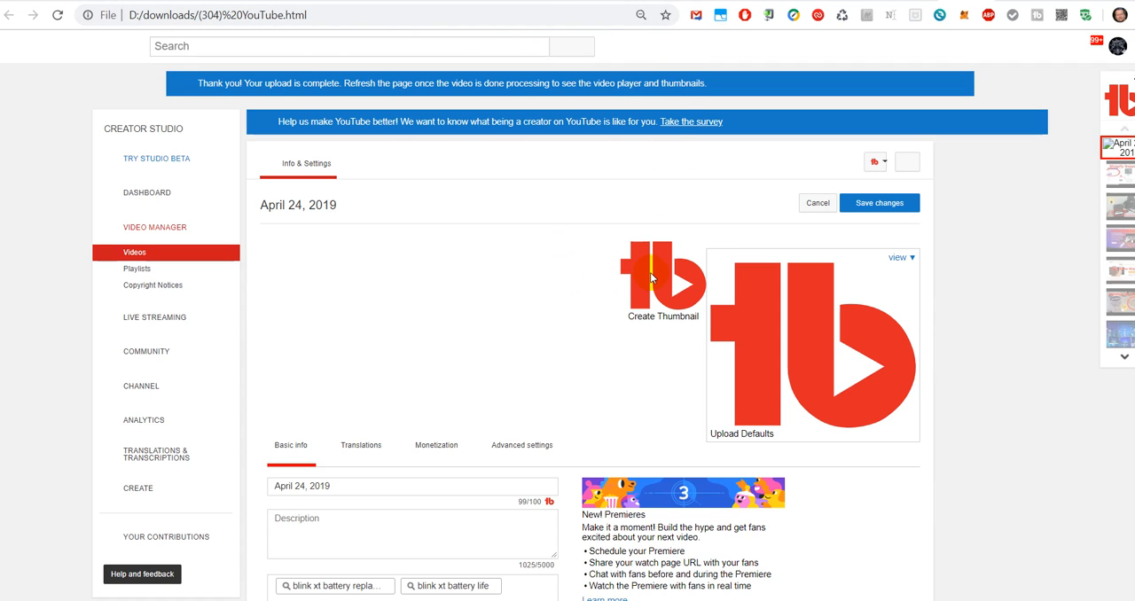
mouse_move(430, 205)
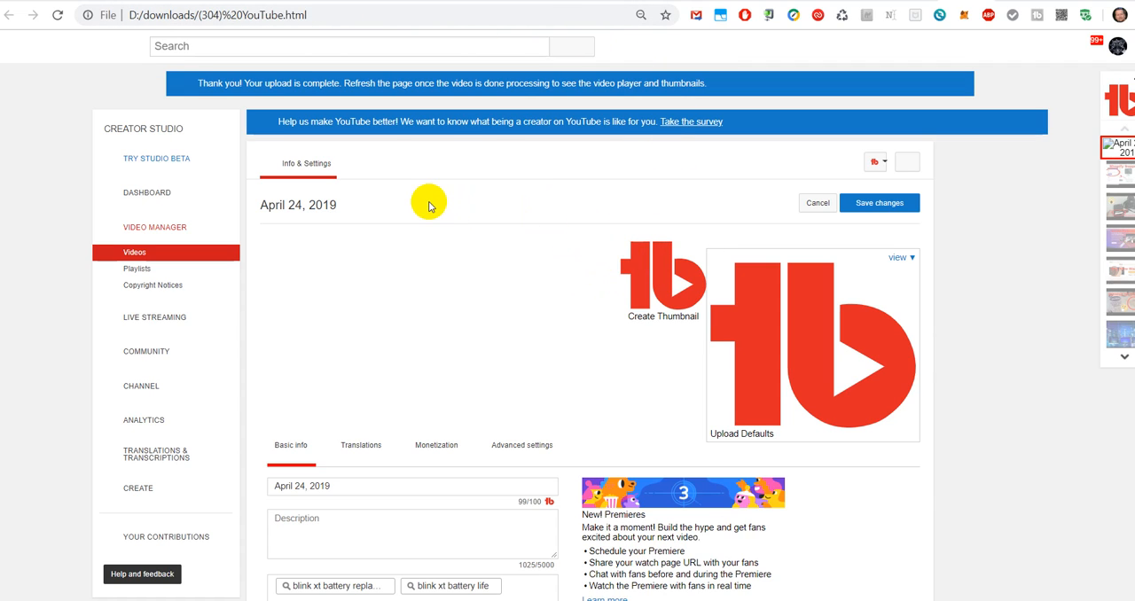
mouse_move(338, 243)
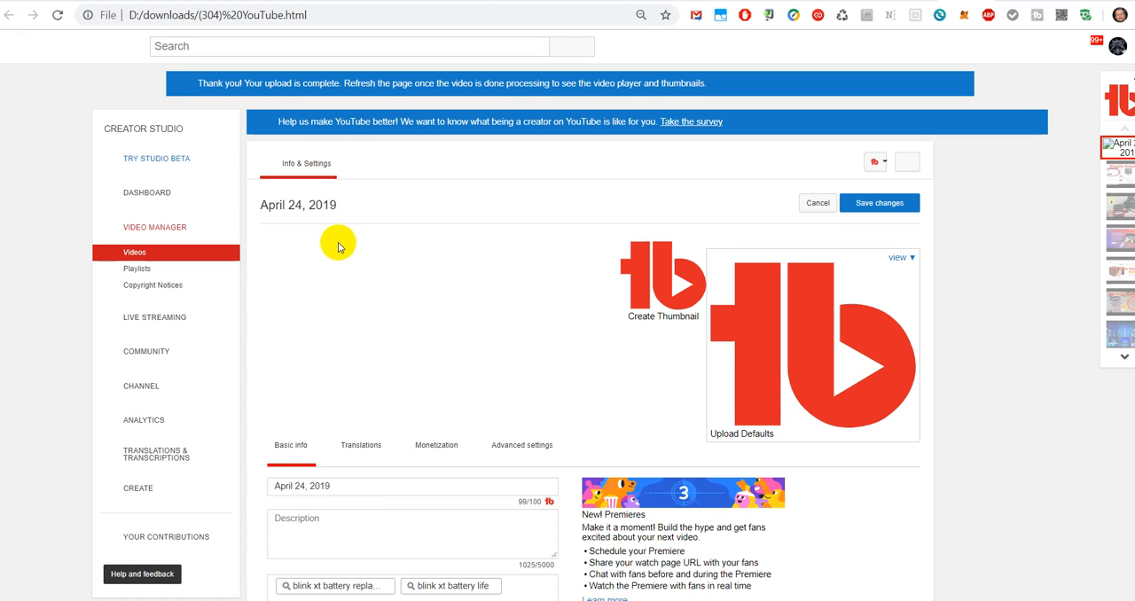
- Scroll the saved edit page down to the Blink XT tags box (489/500 characters)
scroll(down, 3)
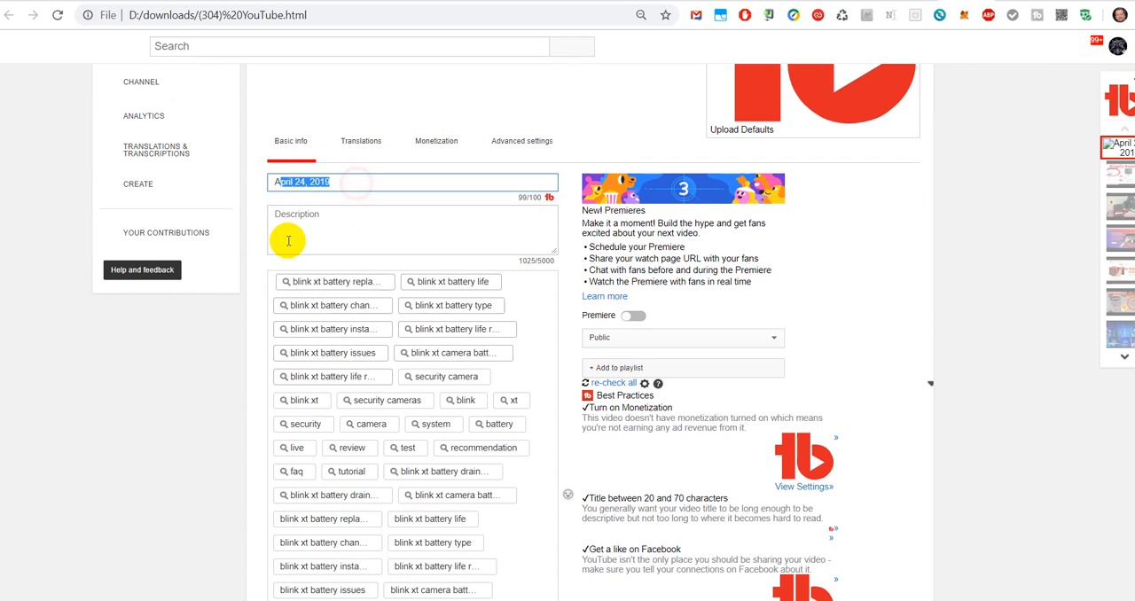
scroll(down, 3)
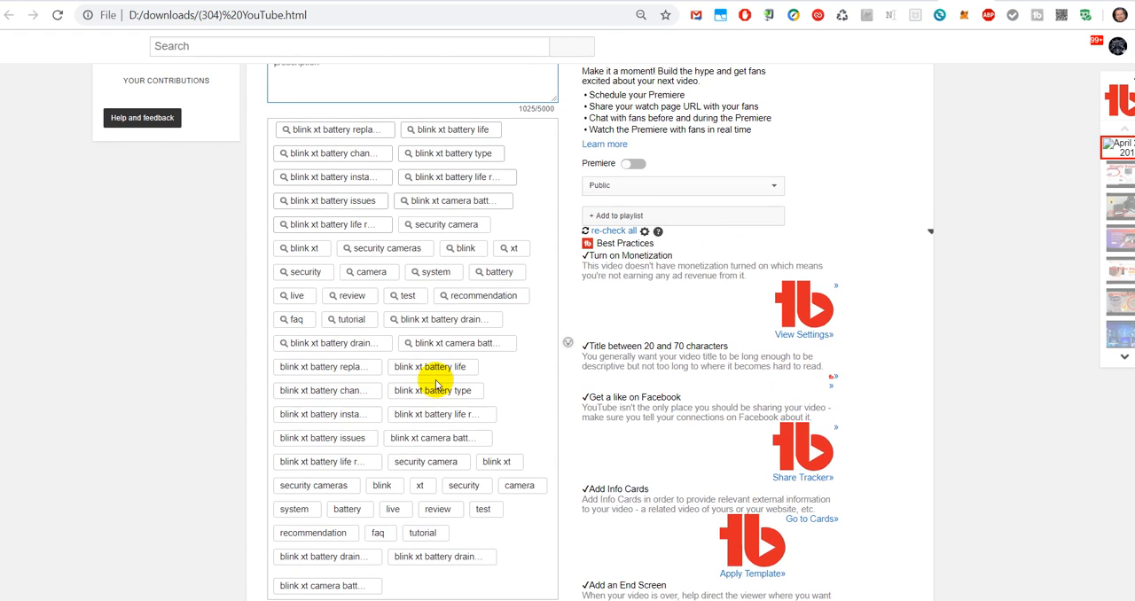
mouse_move(455, 343)
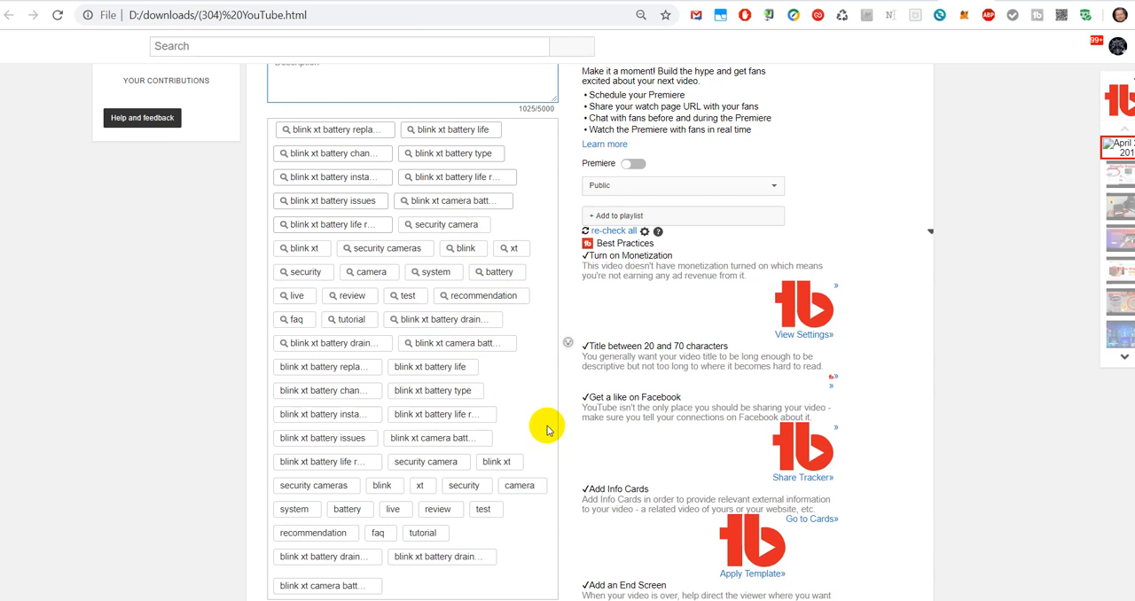
mouse_move(532, 286)
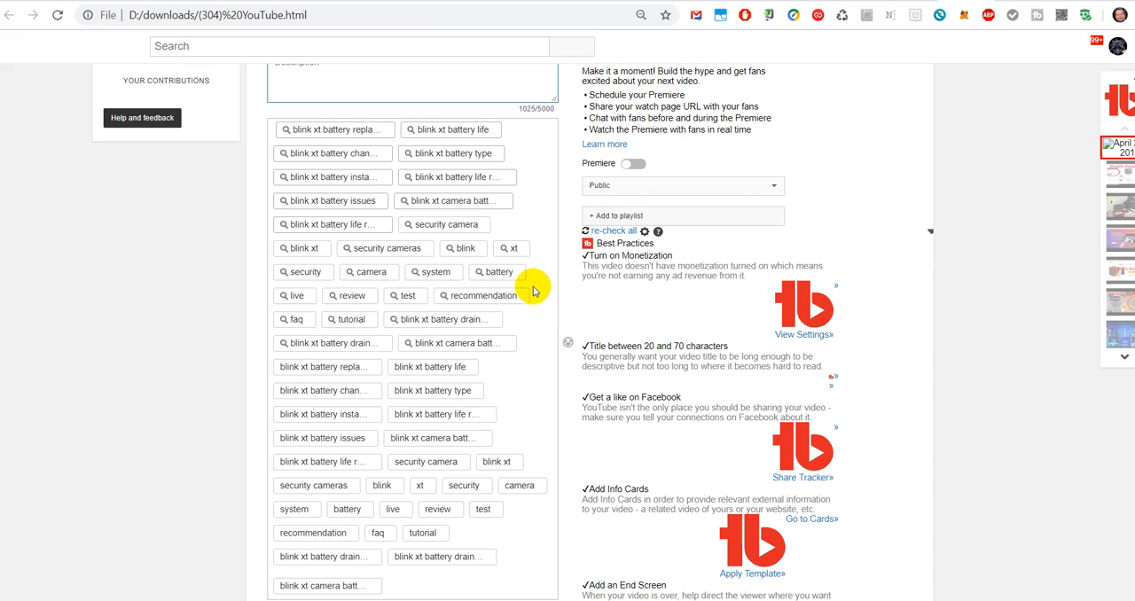
mouse_move(551, 330)
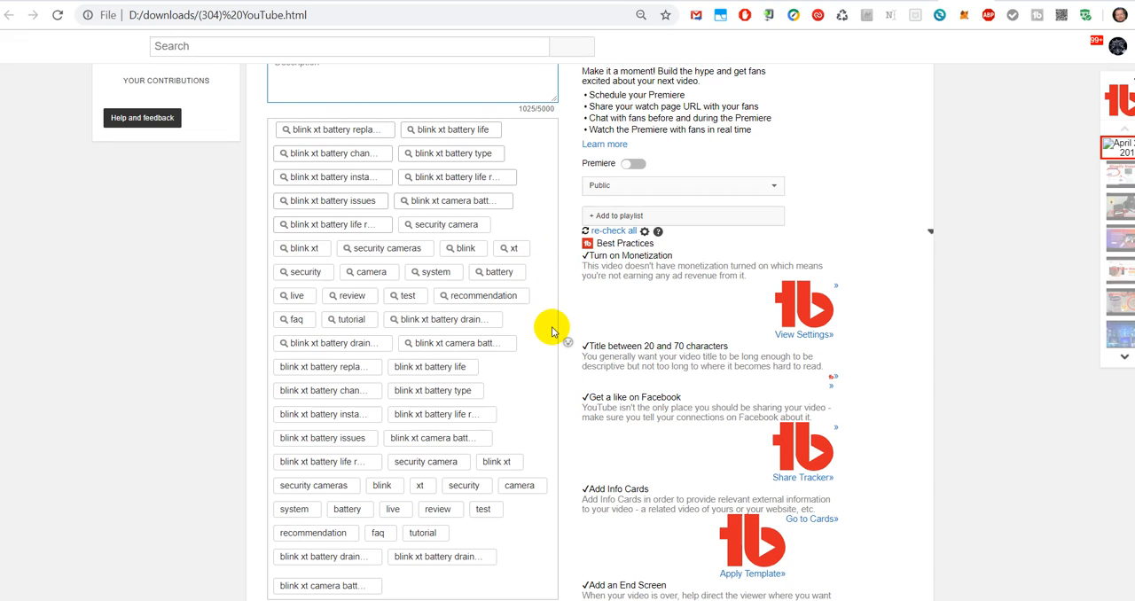
mouse_move(534, 300)
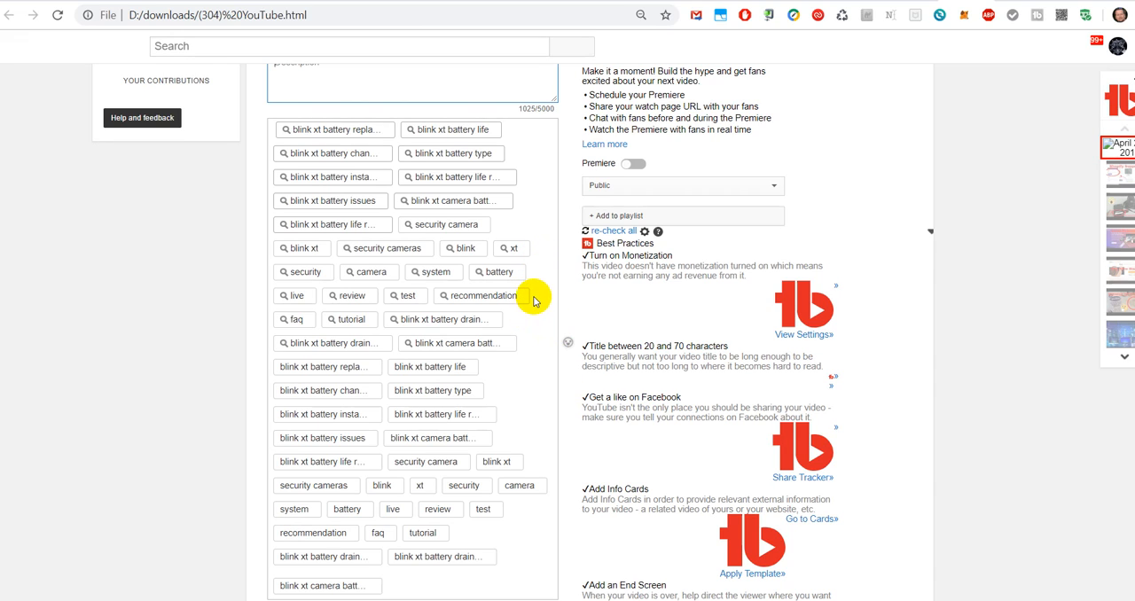
mouse_move(534, 299)
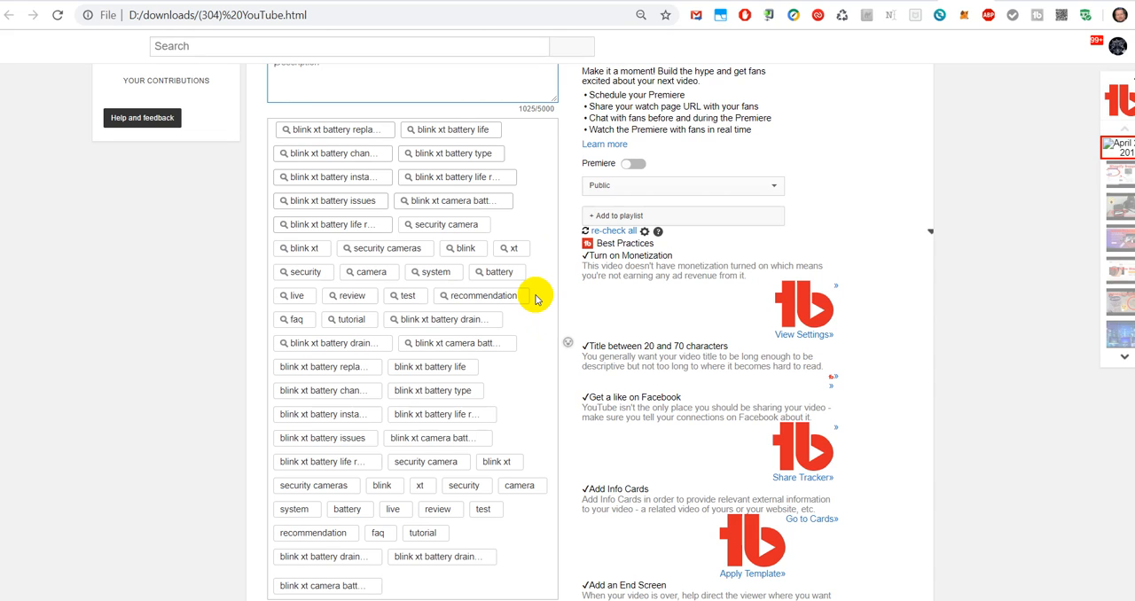
scroll(down, 3)
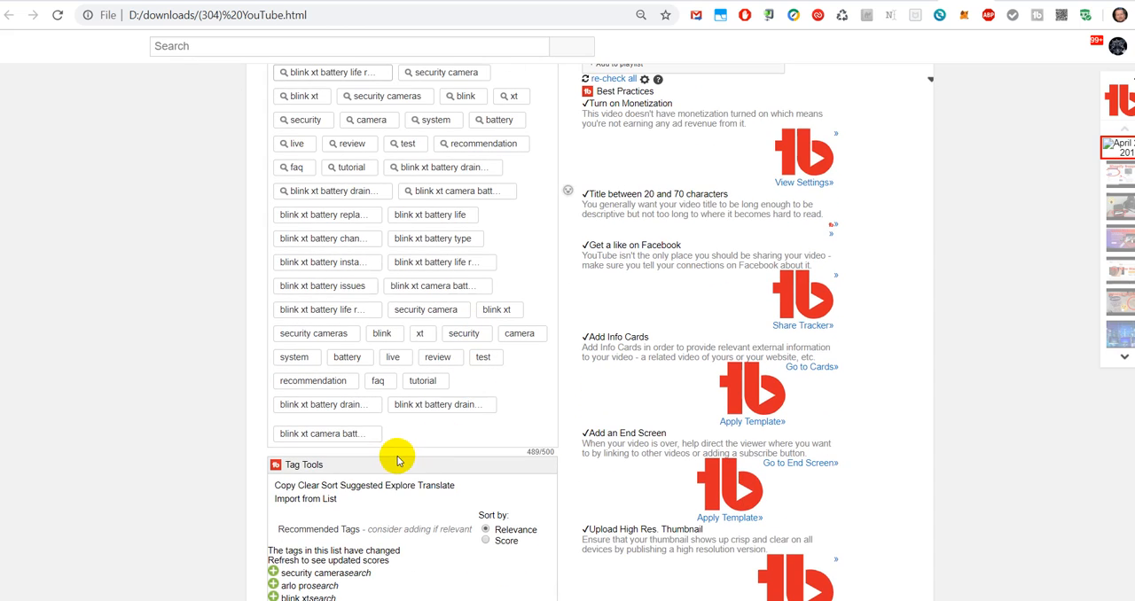
mouse_move(395, 358)
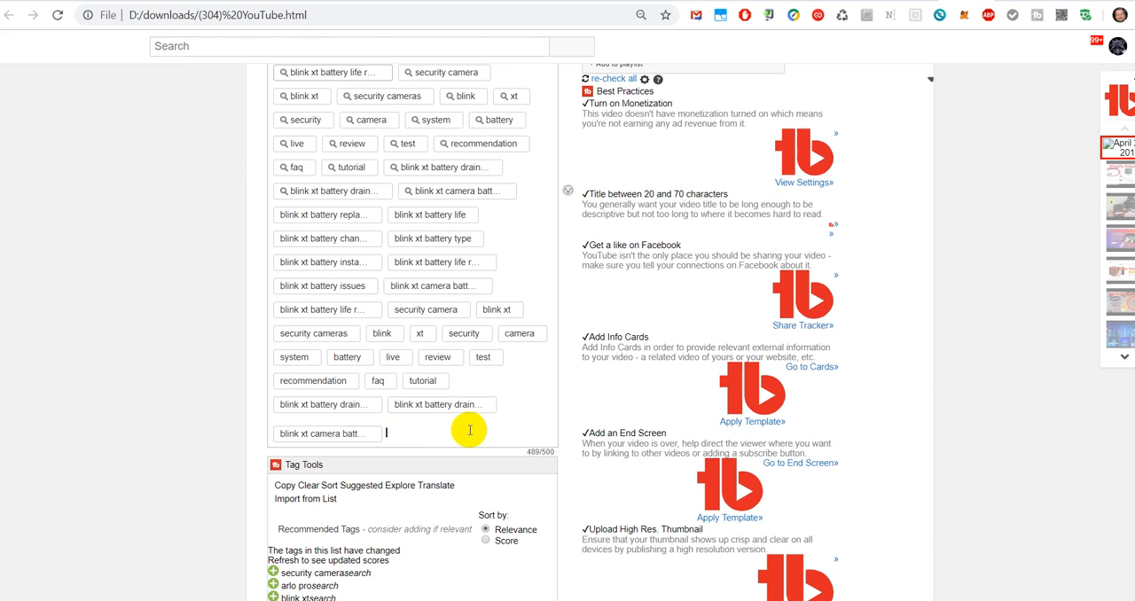
mouse_move(437, 464)
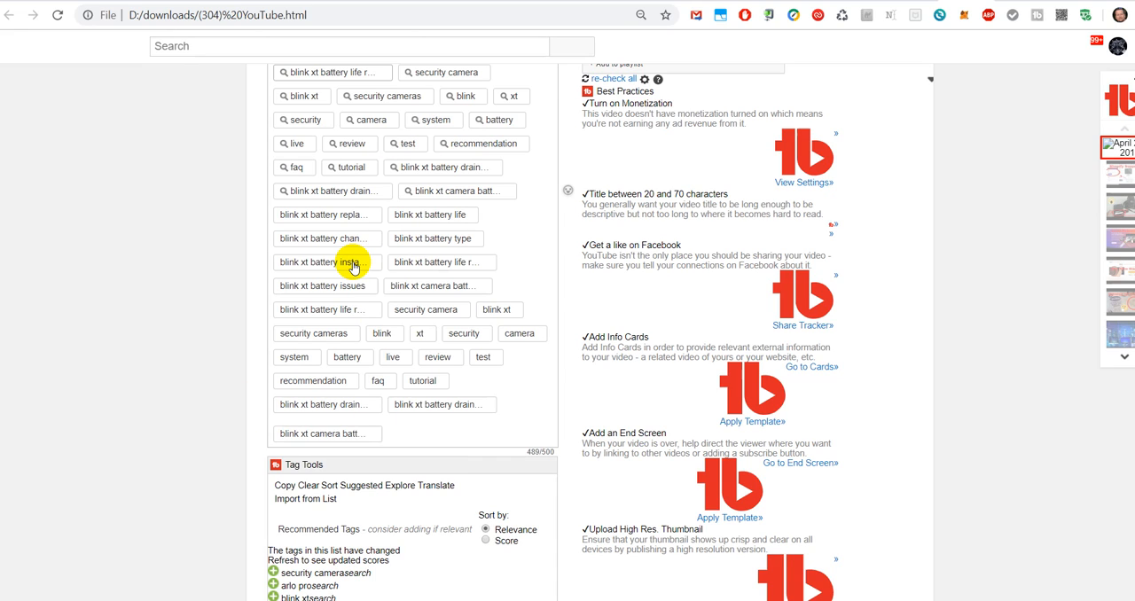
mouse_move(327, 262)
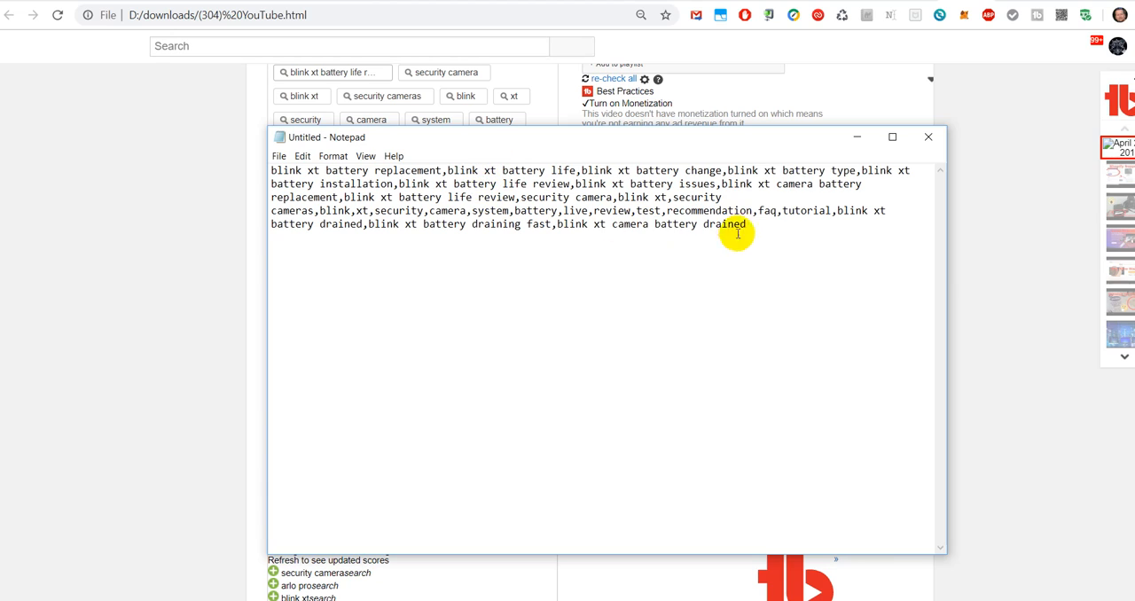
mouse_move(665, 224)
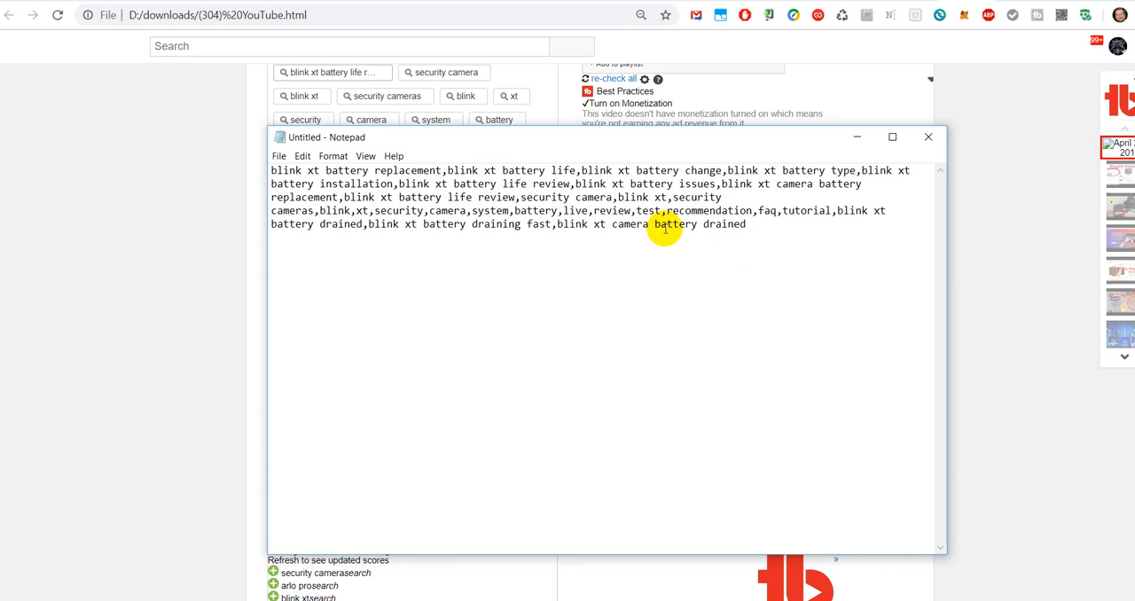
- Place the cursor after 'blink xt camera battery drained' at the end of the pasted tags
click(747, 224)
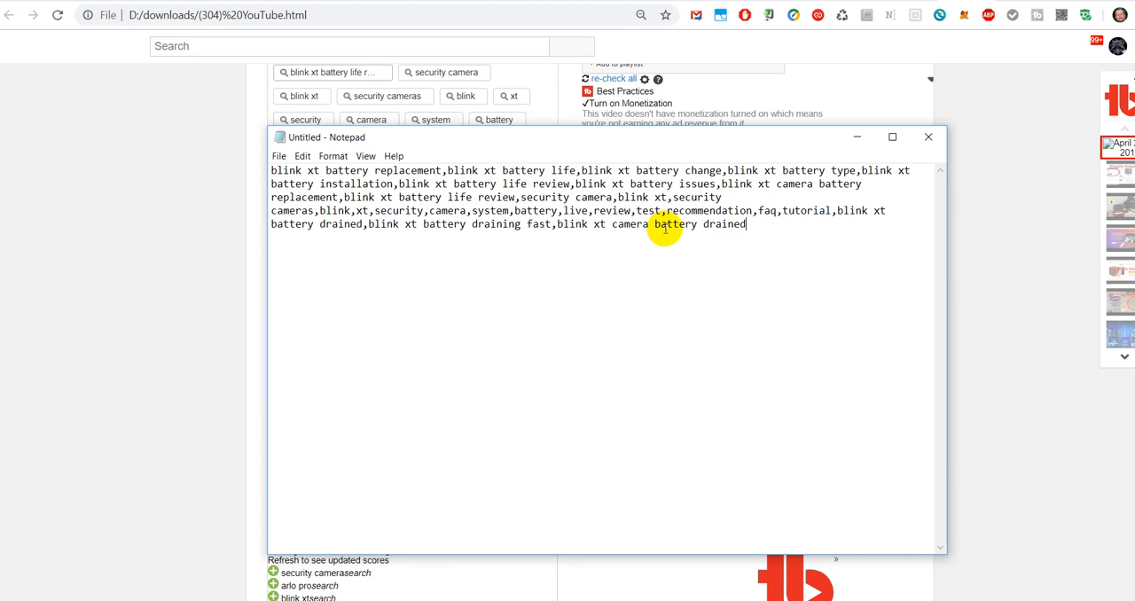
mouse_move(718, 141)
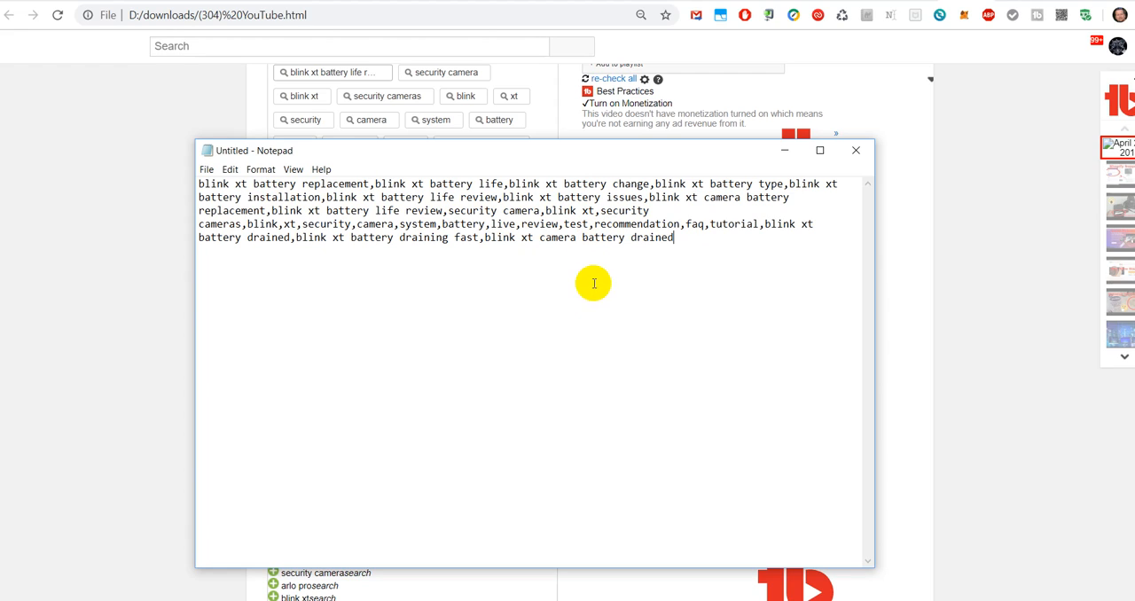
mouse_move(665, 305)
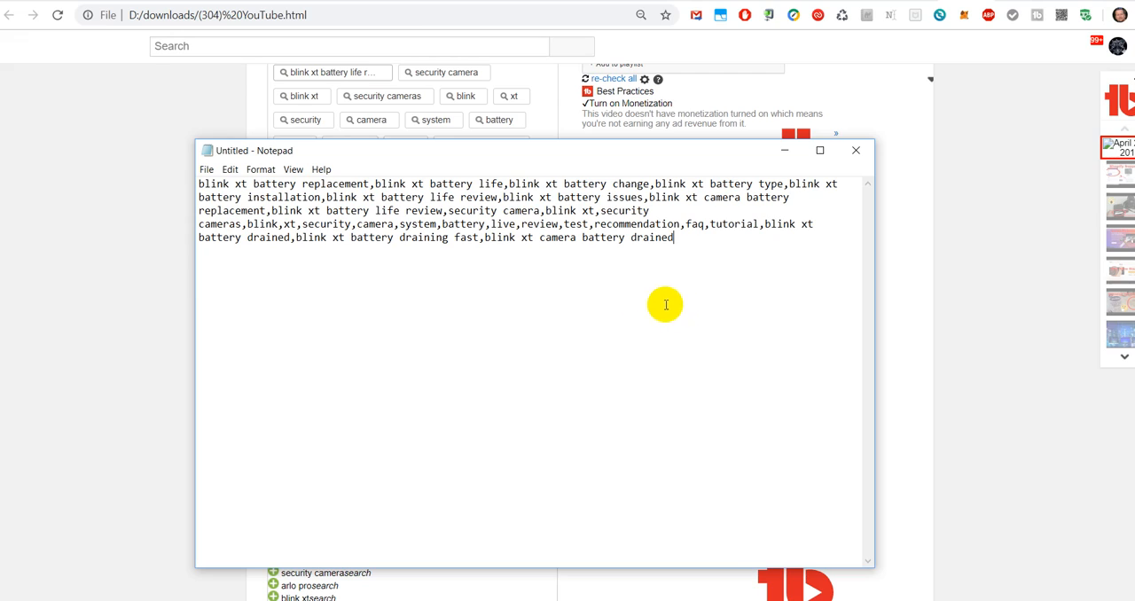
mouse_move(695, 298)
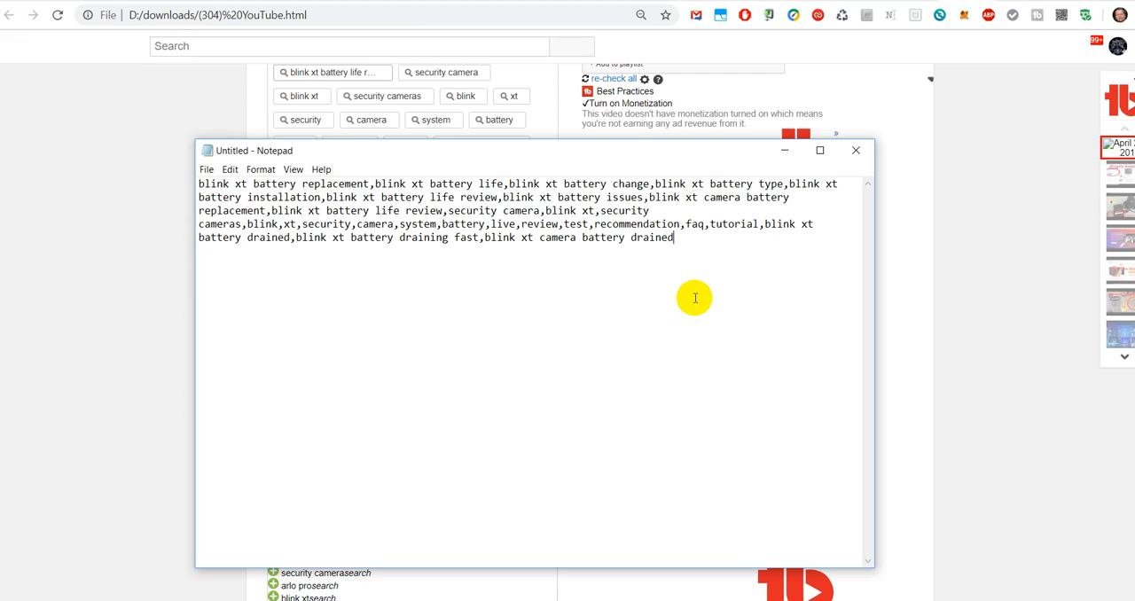
mouse_move(704, 284)
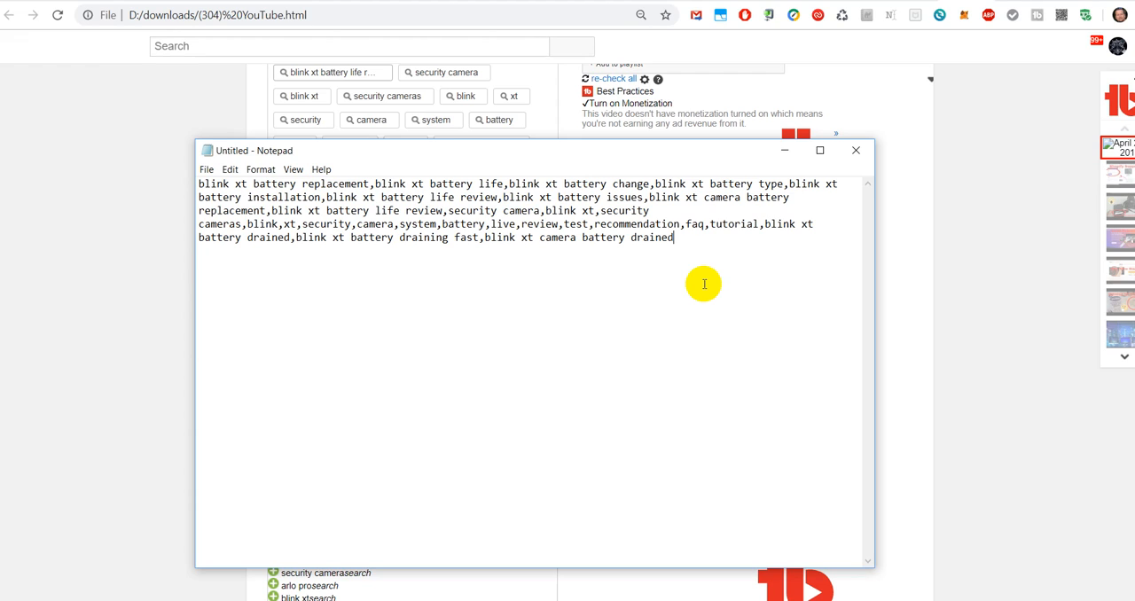
mouse_move(740, 262)
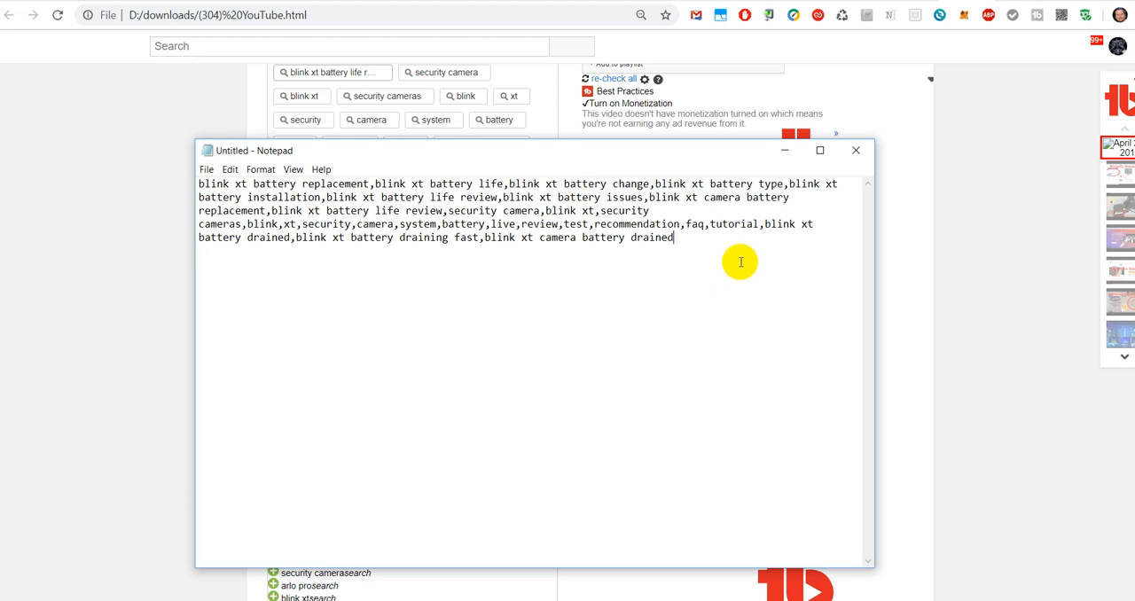
mouse_move(794, 269)
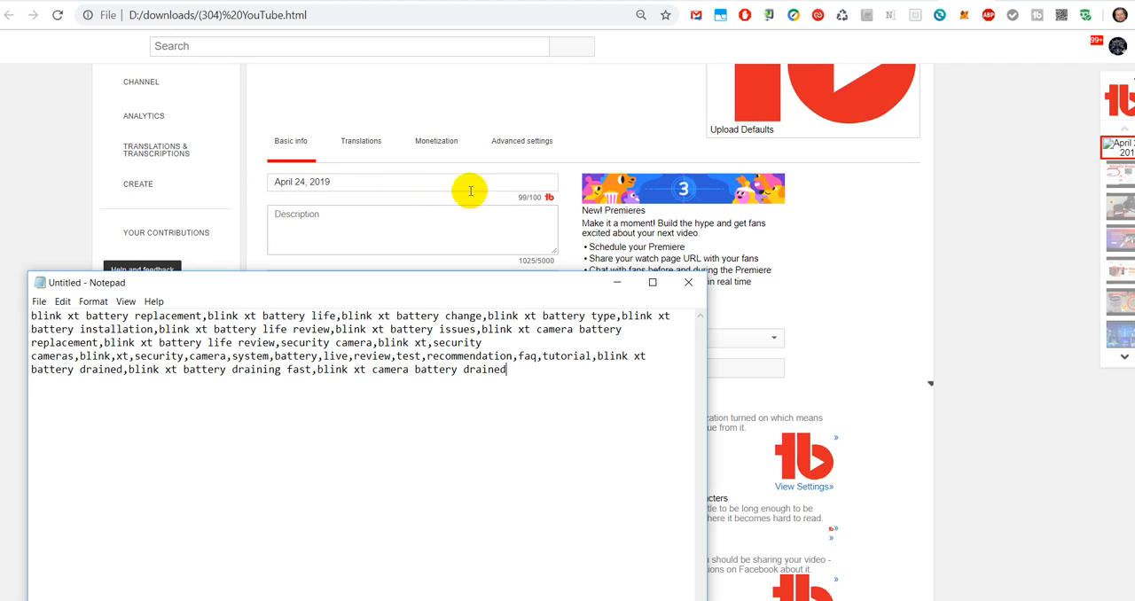
mouse_move(316, 222)
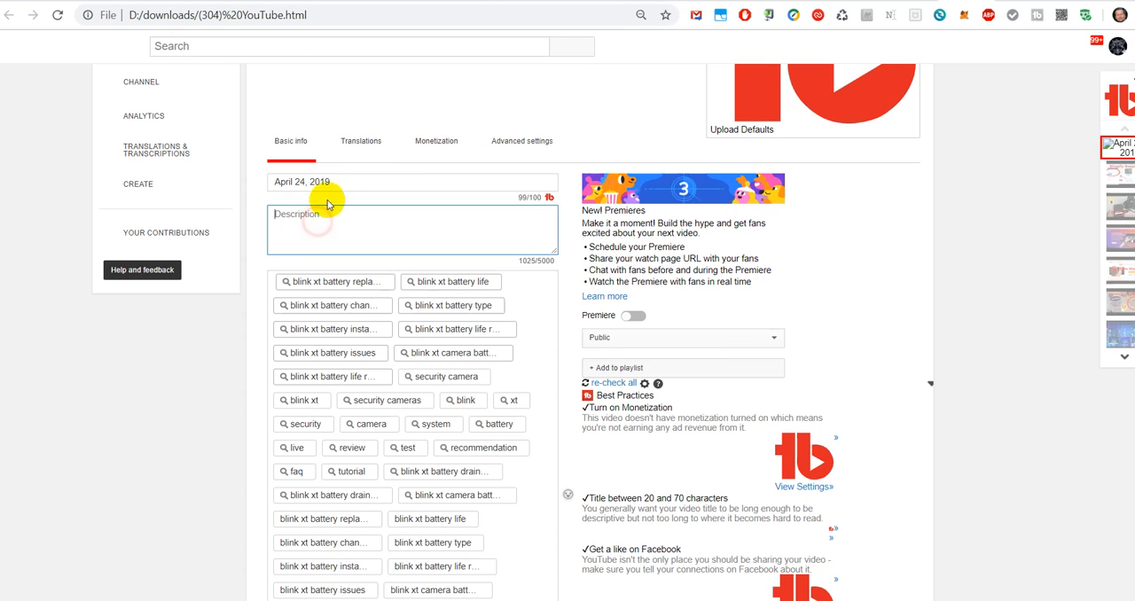
- Bring the saved edit page with its dated title and tags in front of Notepad
click(386, 182)
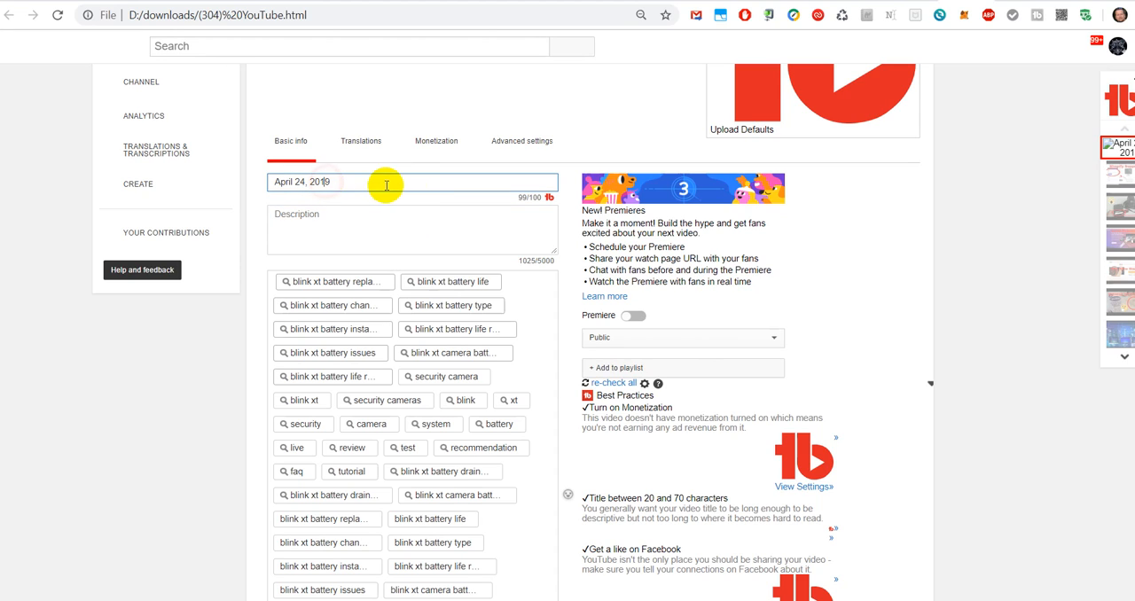
mouse_move(397, 210)
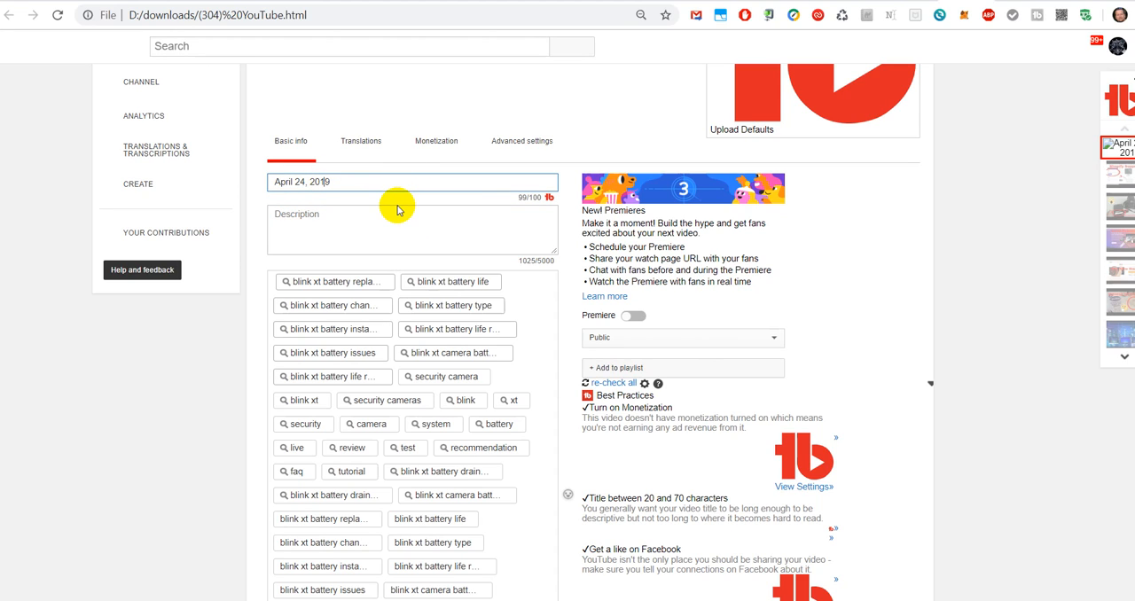